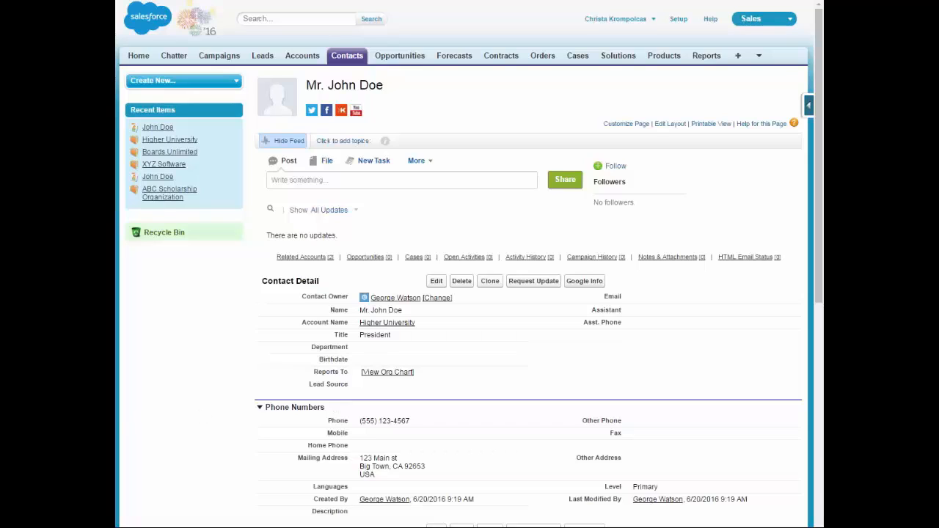
mouse_move(395, 269)
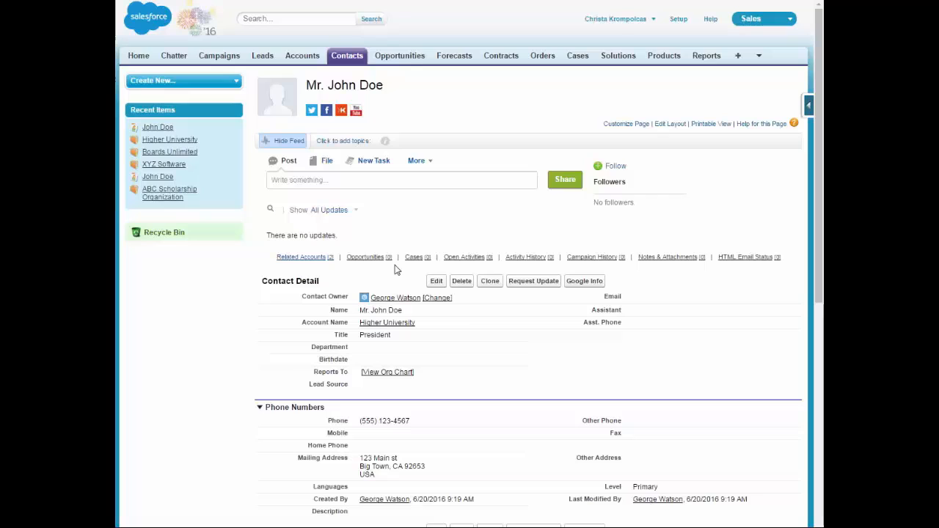
mouse_move(388, 92)
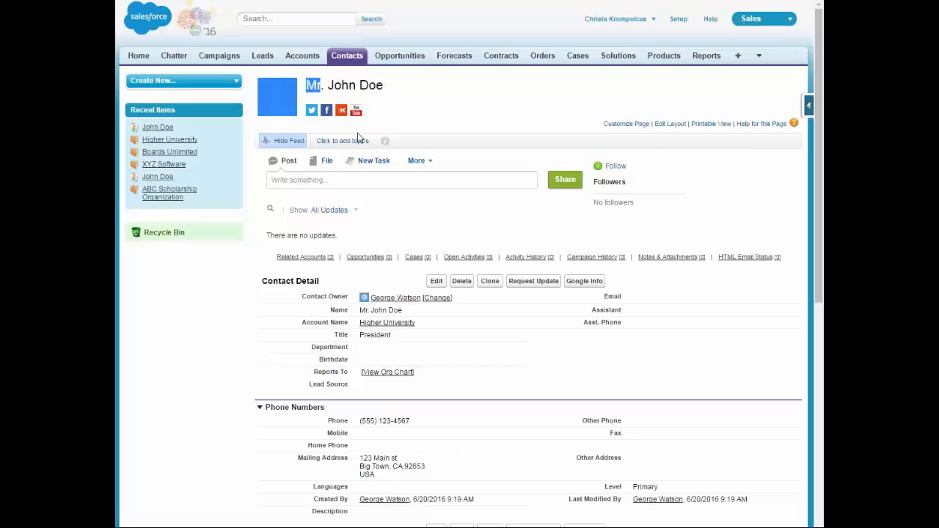
Find Account Settings via Quick Find 'account set' and open it for editing
scroll(down, 3)
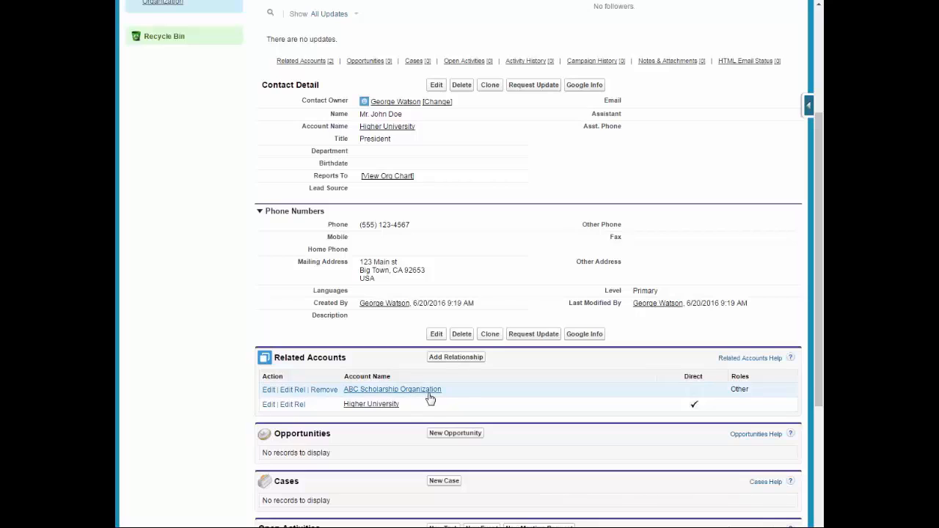
mouse_move(505, 434)
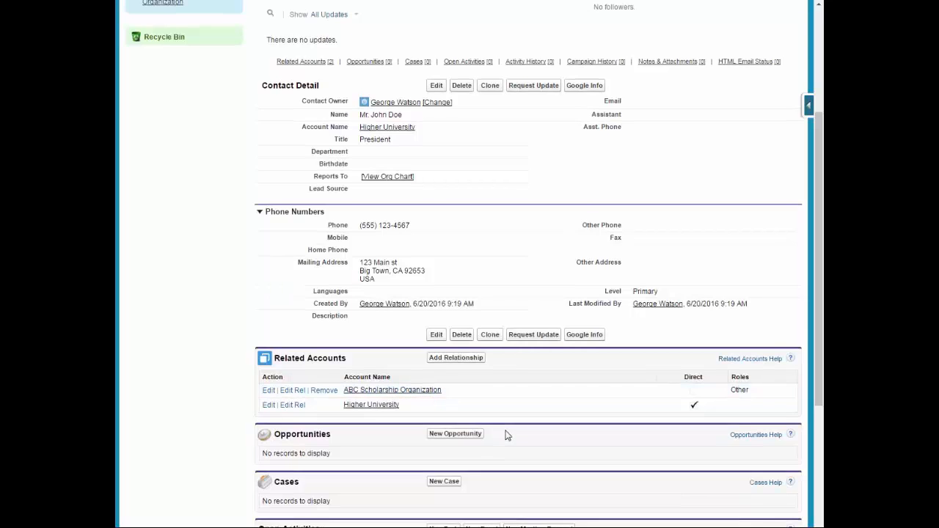
scroll(up, 3)
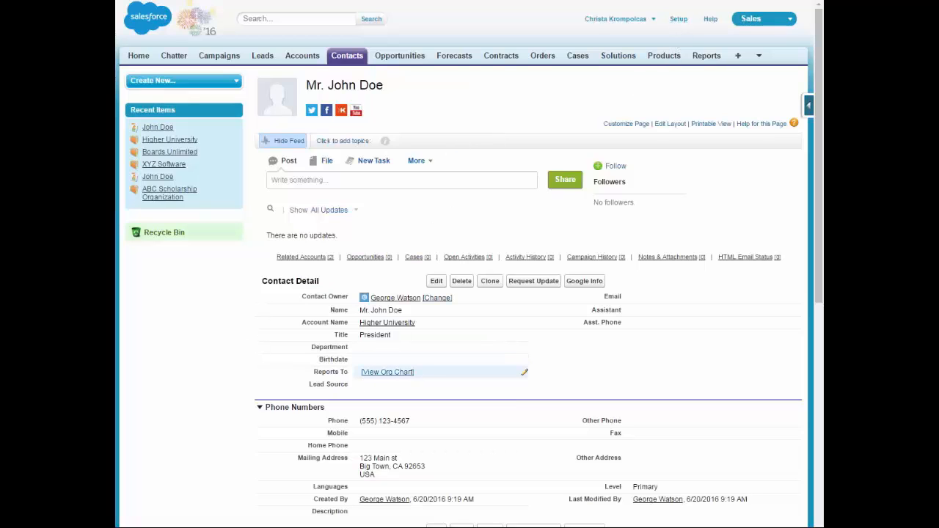
click(678, 19)
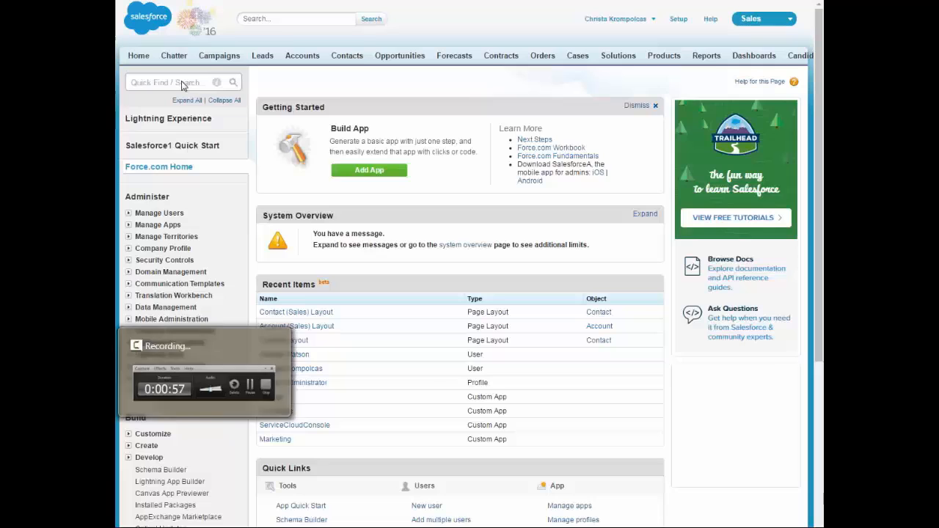
text(account s)
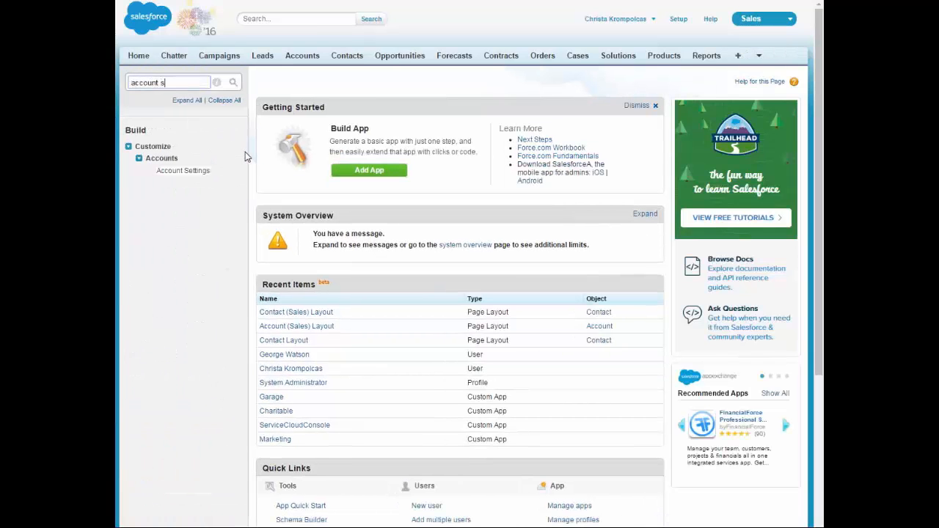
text(et)
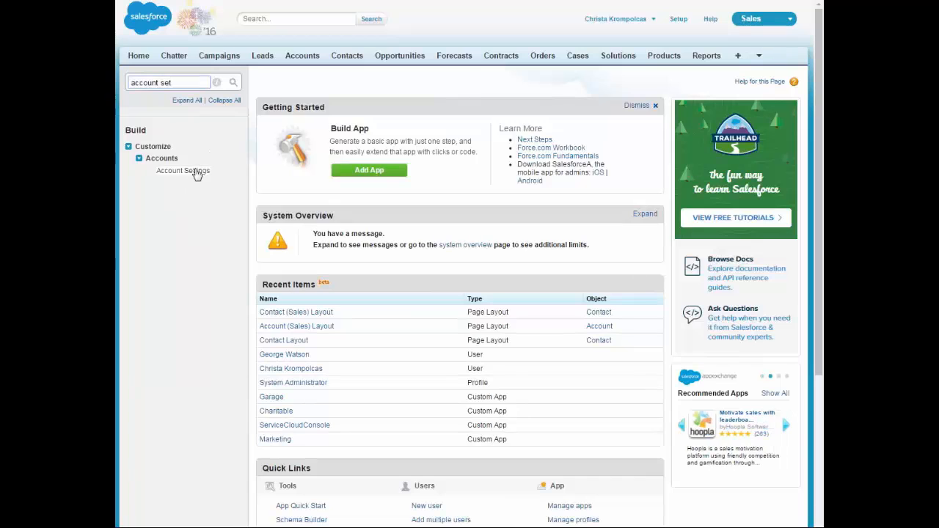
click(182, 170)
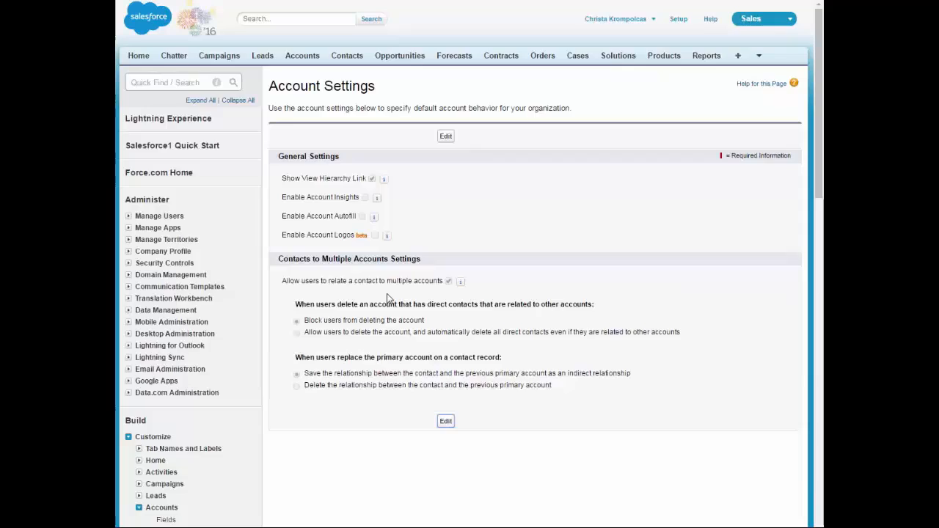
click(445, 136)
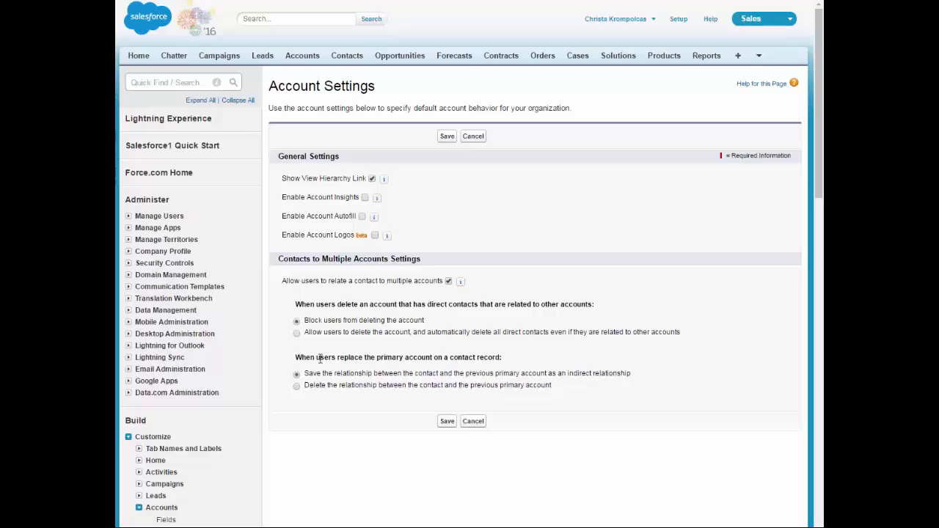
mouse_move(494, 301)
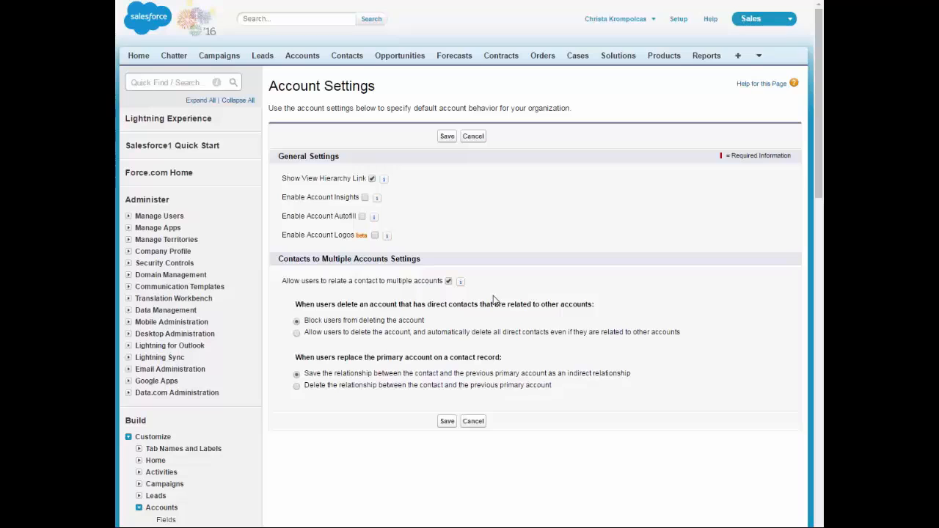
mouse_move(376, 324)
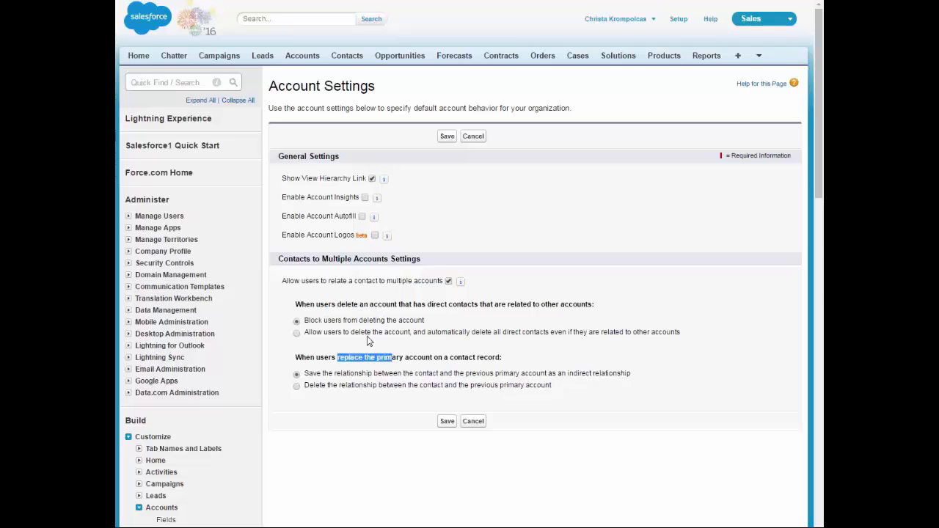
mouse_move(344, 368)
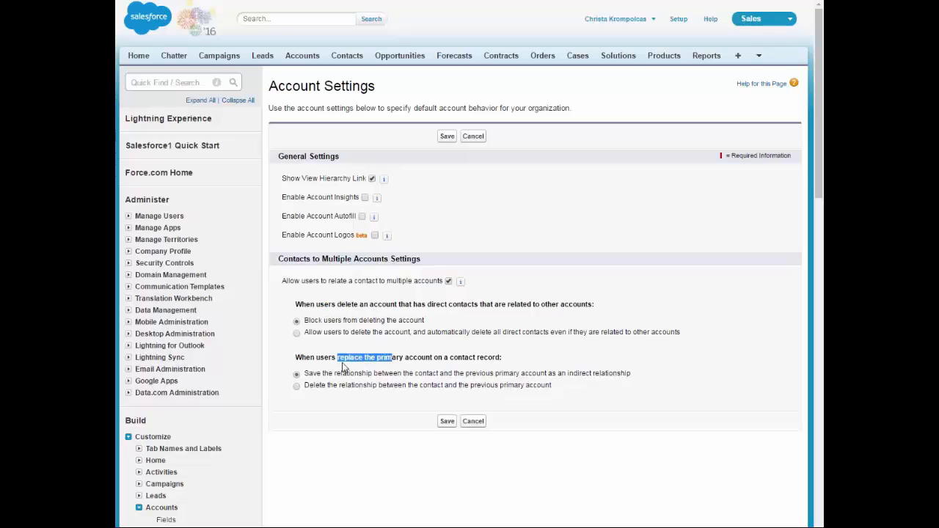
mouse_move(382, 304)
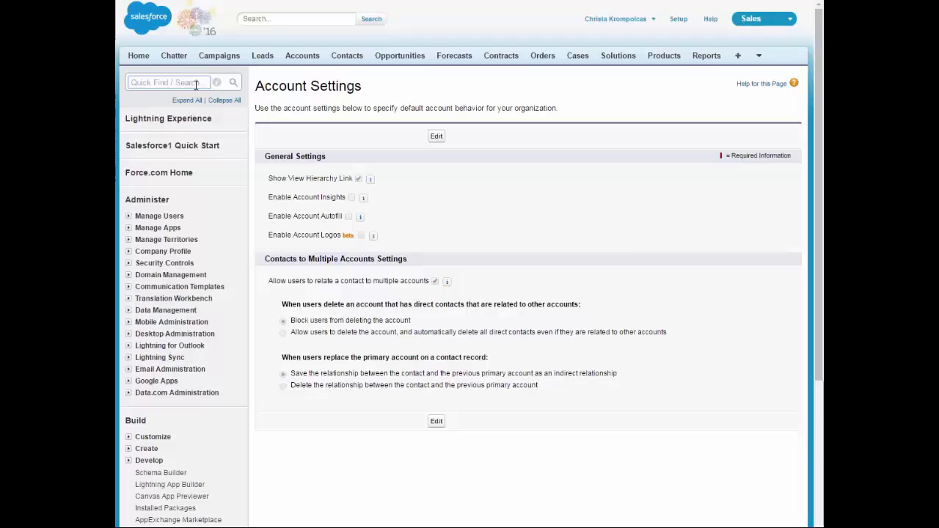
Open Profiles and review Custom: Sales Profile's Customize Application permissions
text(profil)
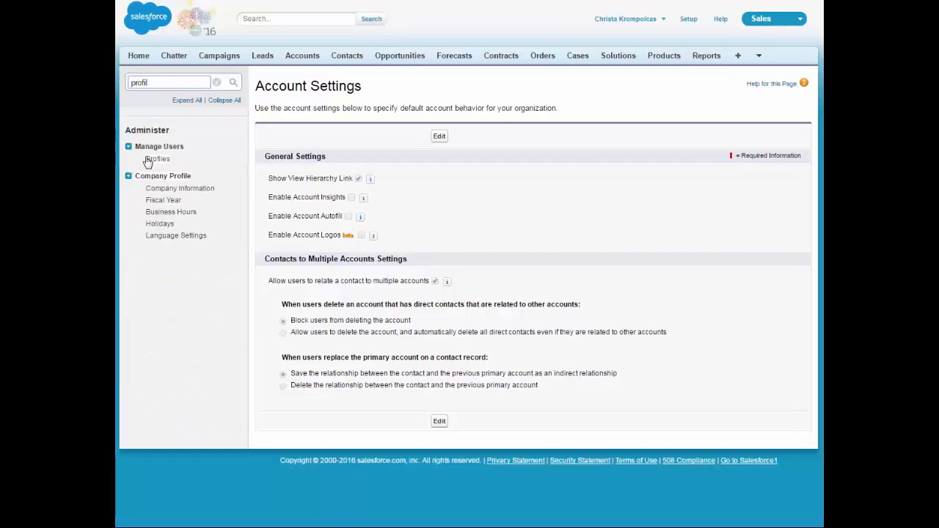
click(157, 159)
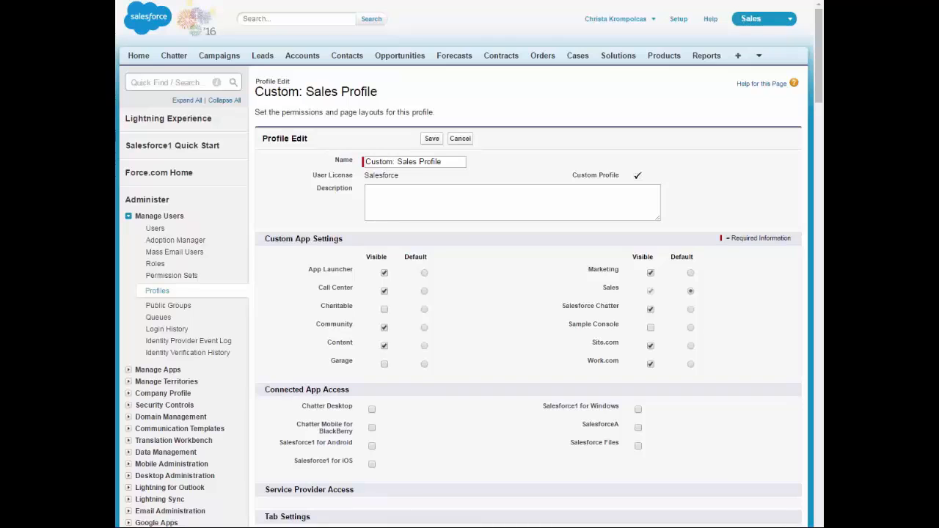
mouse_move(396, 374)
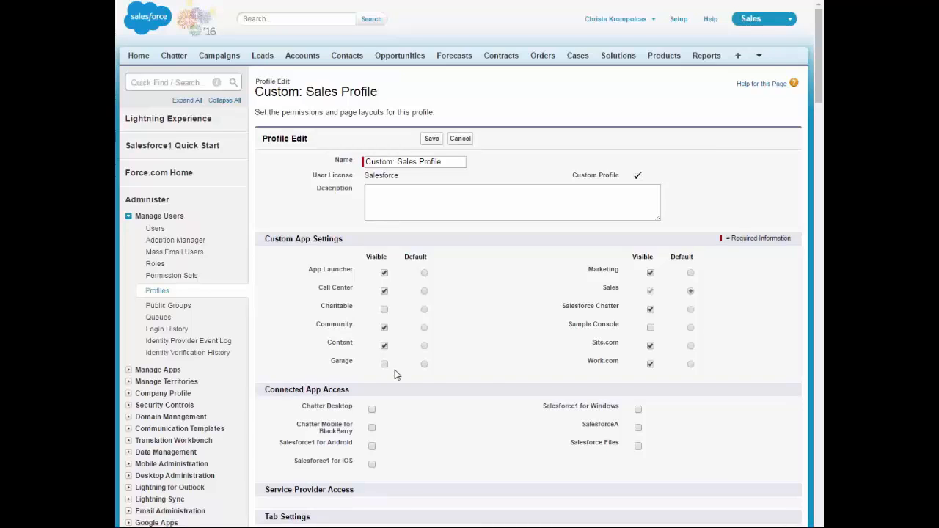
scroll(down, 3)
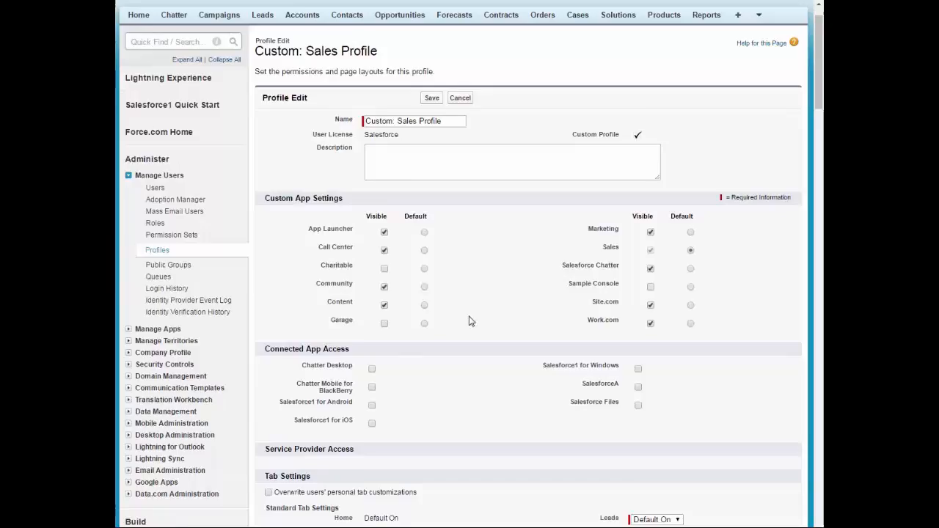
scroll(down, 3)
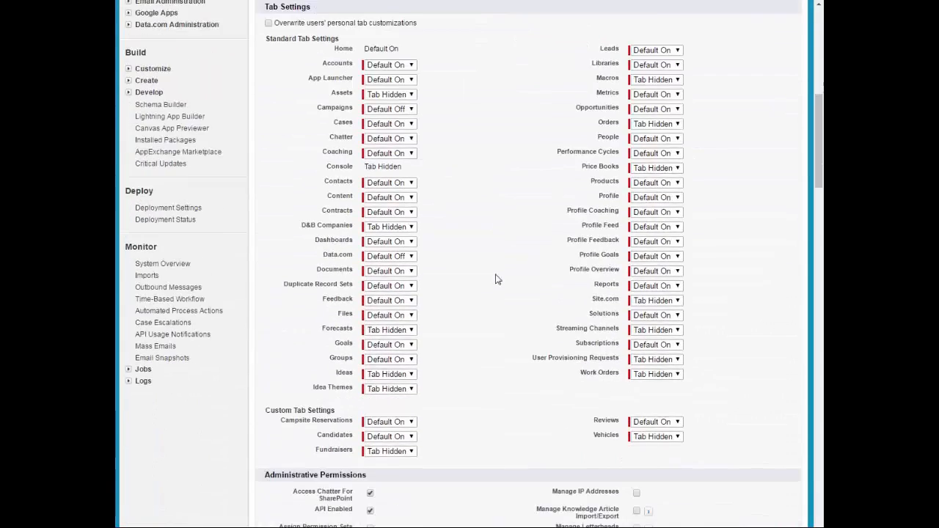
scroll(down, 3)
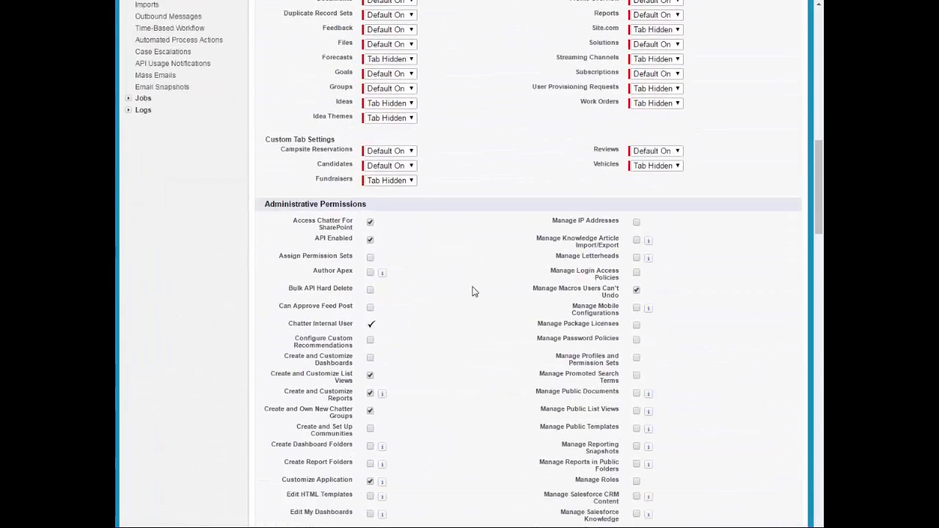
scroll(down, 3)
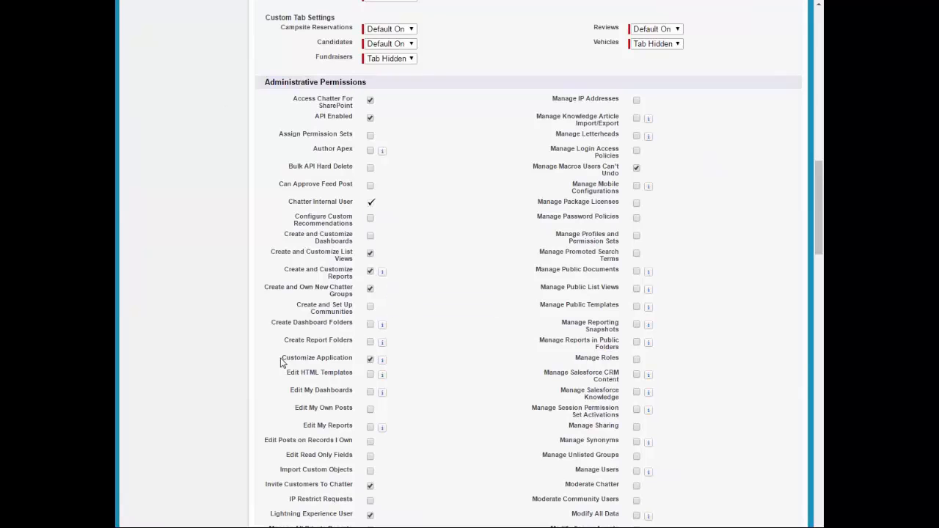
double_click(317, 358)
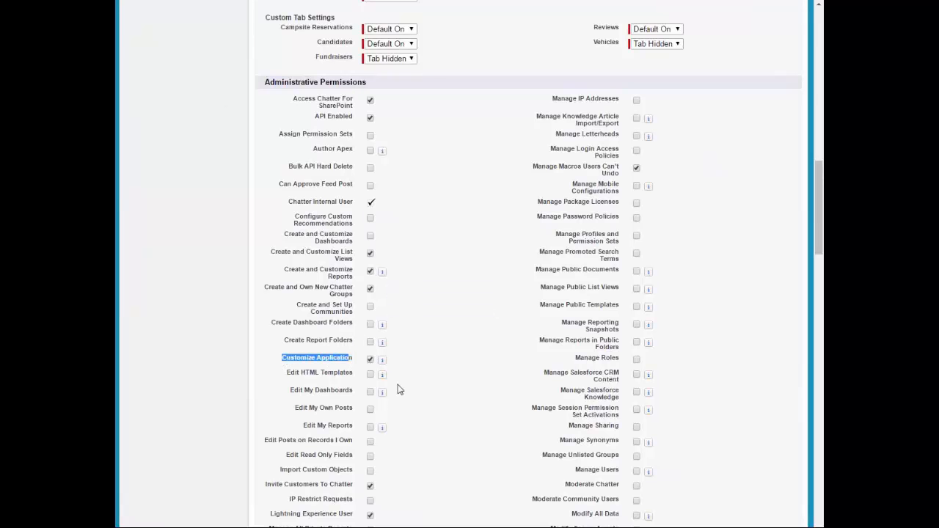
scroll(down, 3)
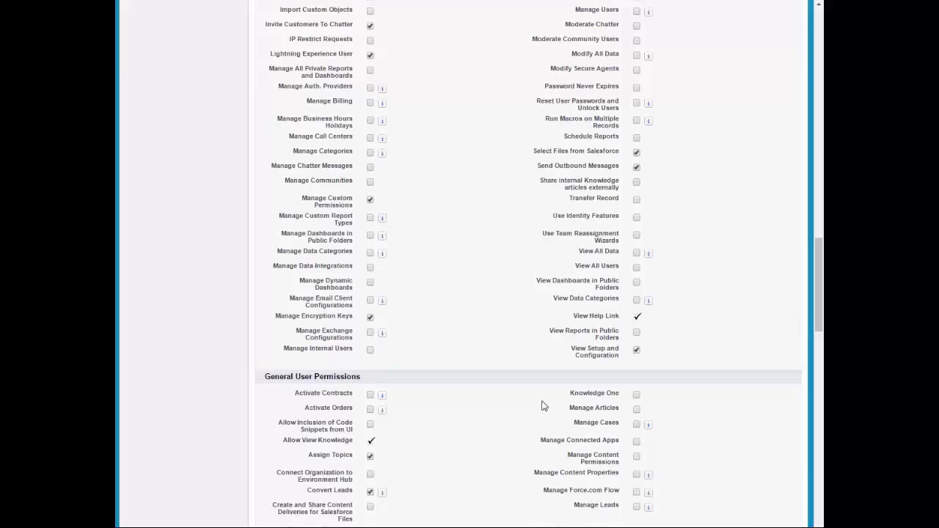
scroll(down, 3)
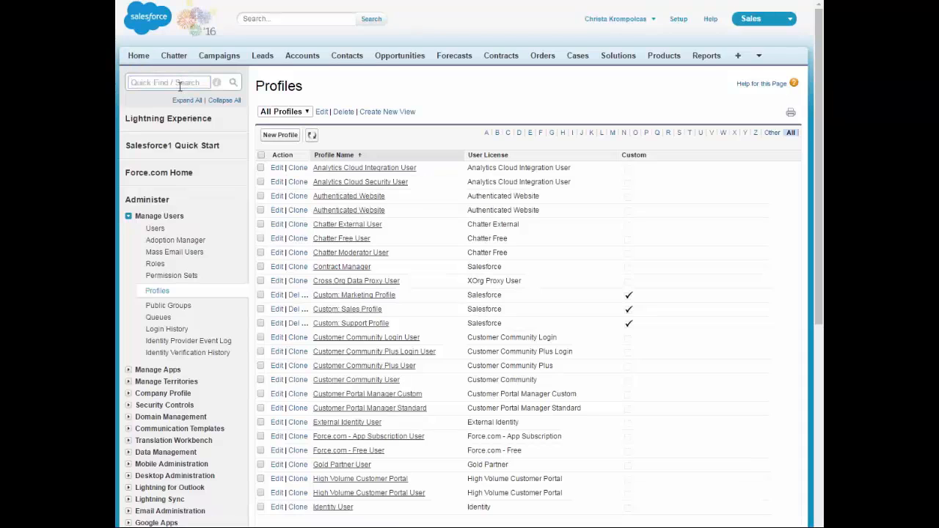
text(page lay)
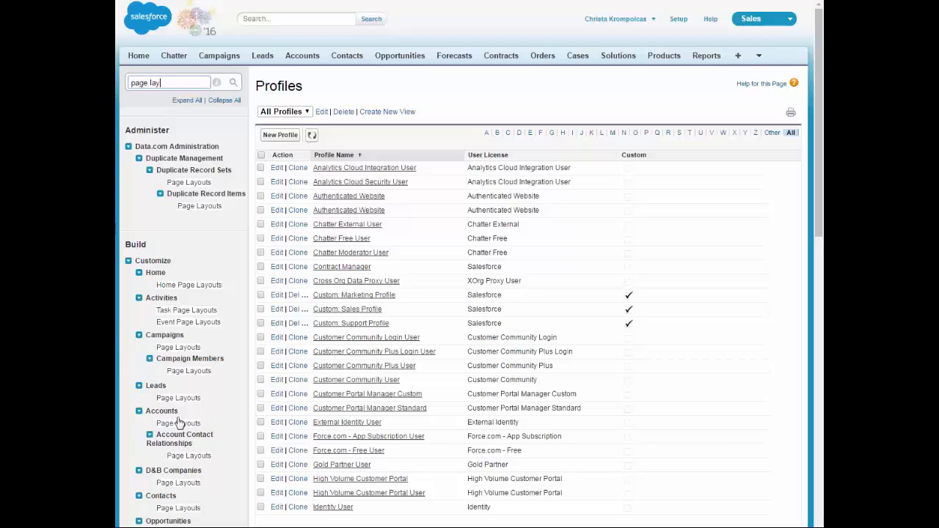
click(178, 424)
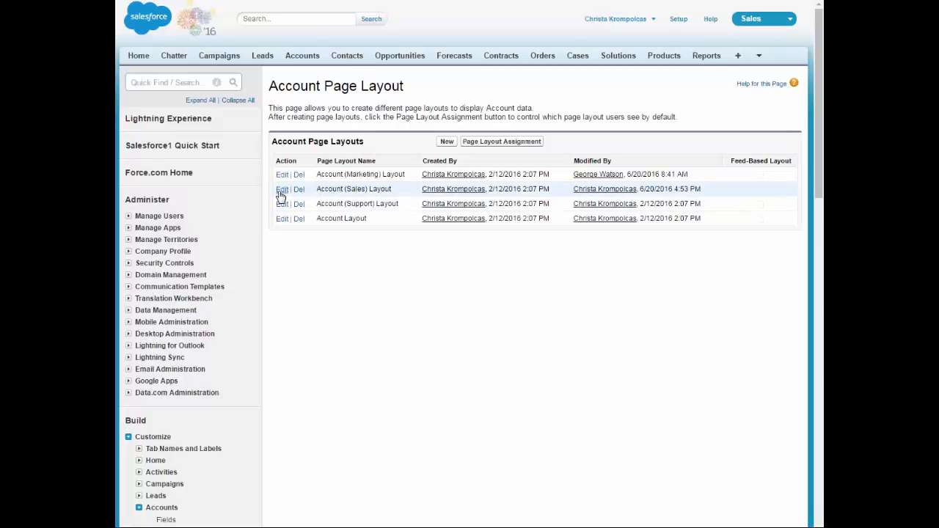
mouse_move(391, 264)
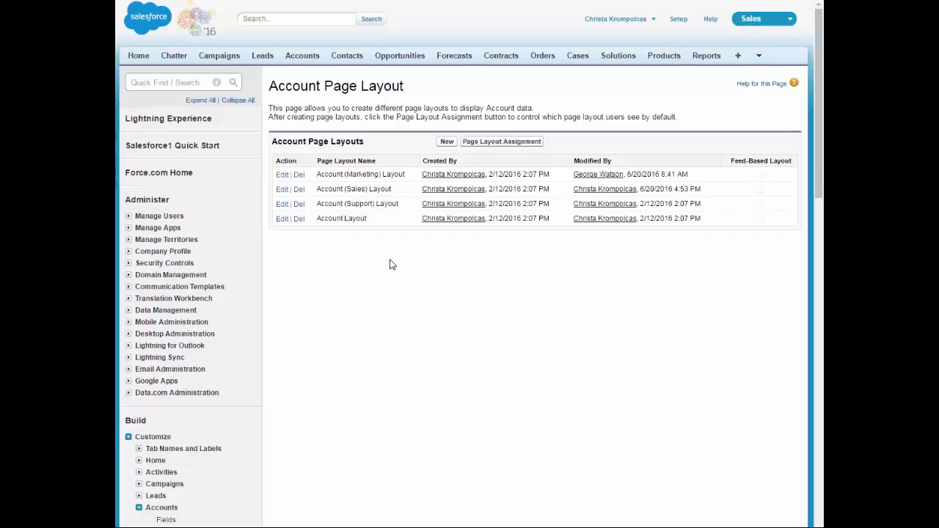
click(282, 188)
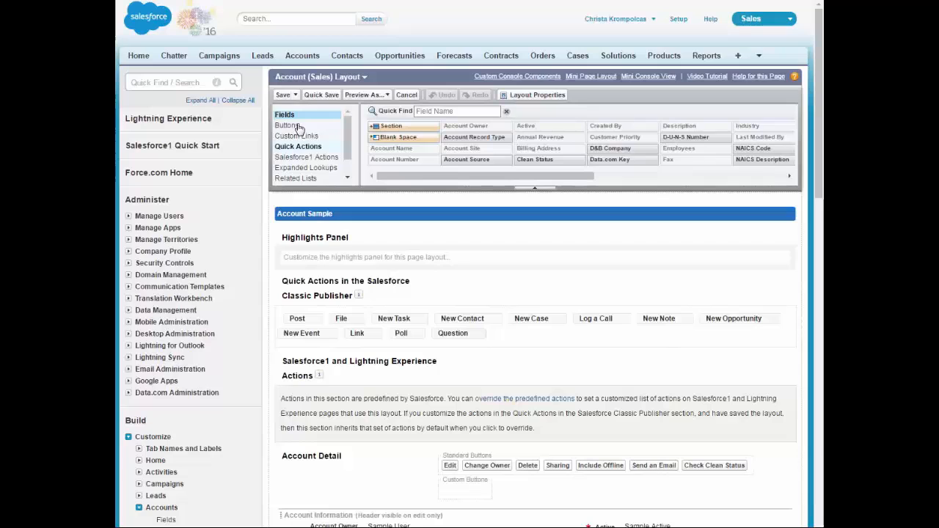
click(297, 91)
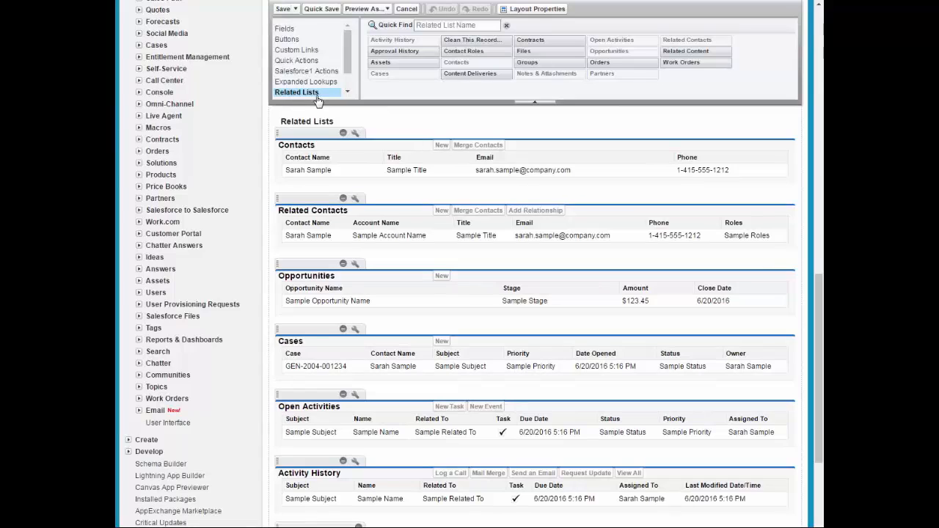
mouse_move(695, 51)
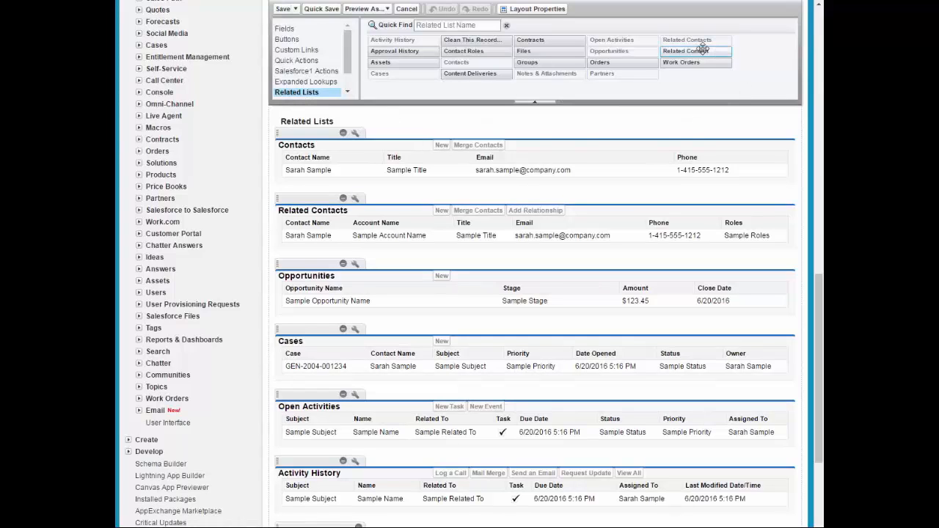
mouse_move(687, 40)
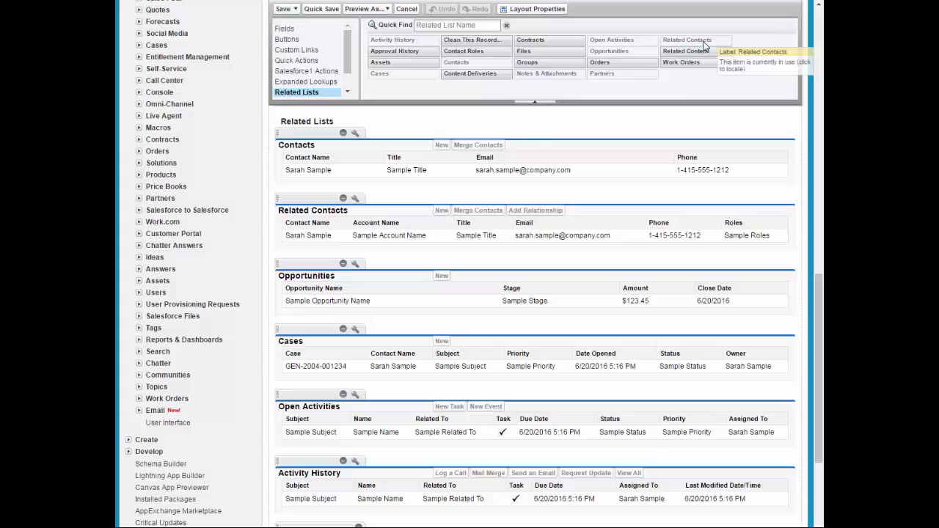
mouse_move(359, 220)
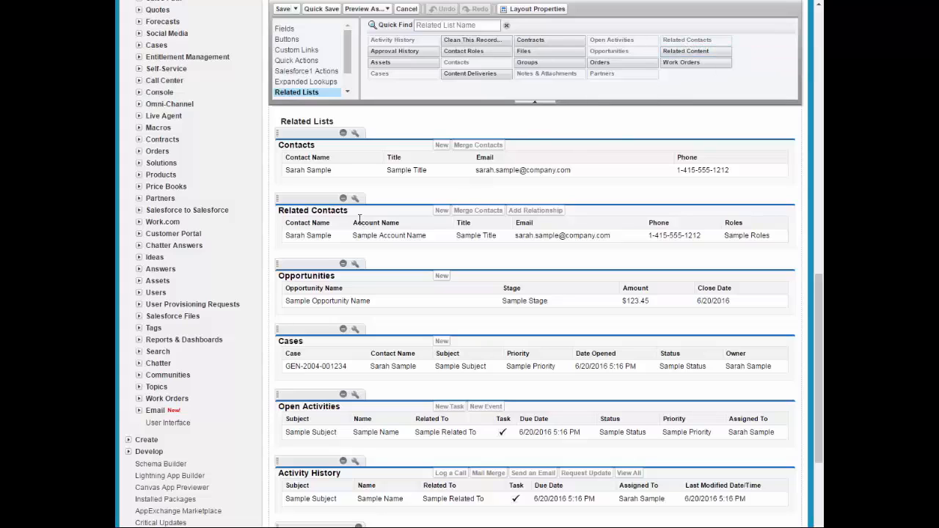
mouse_move(487, 428)
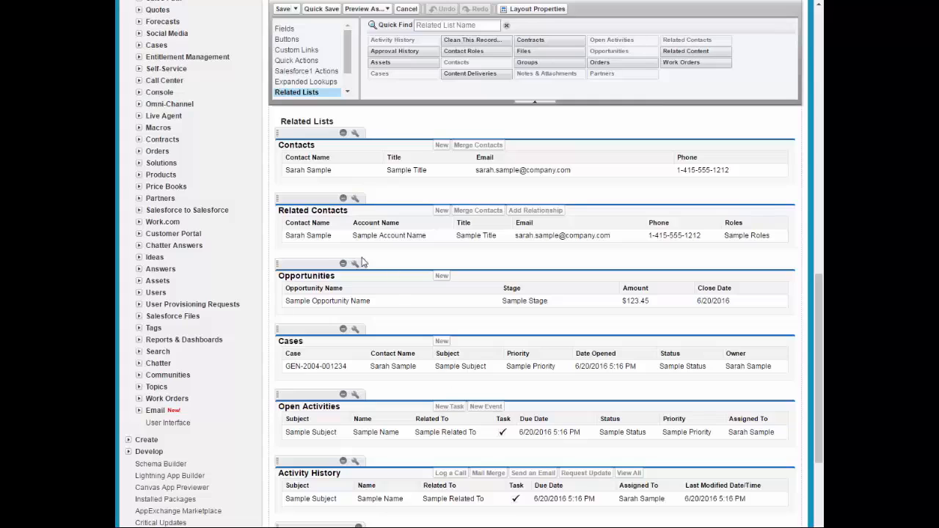
mouse_move(370, 233)
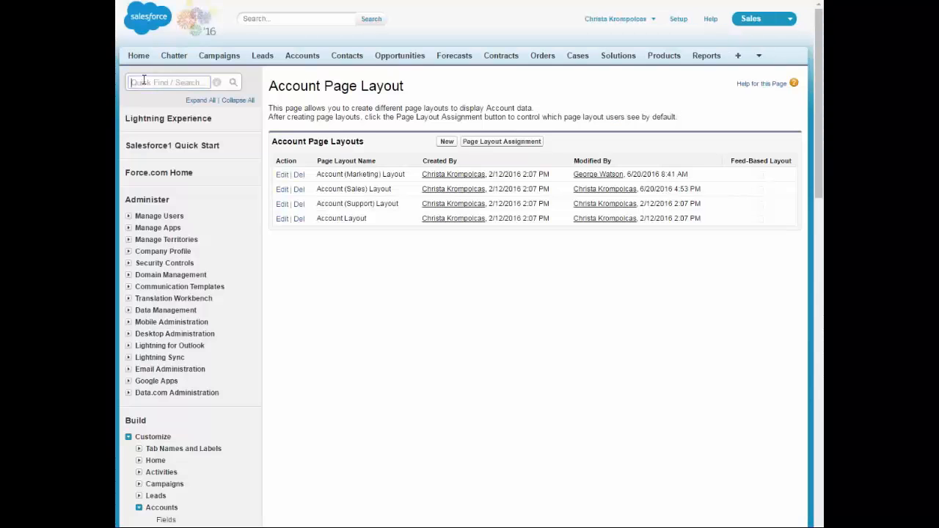
Edit the Contact (Sales) Layout from Contacts Page Layouts and show the Related Lists palette
text(pay)
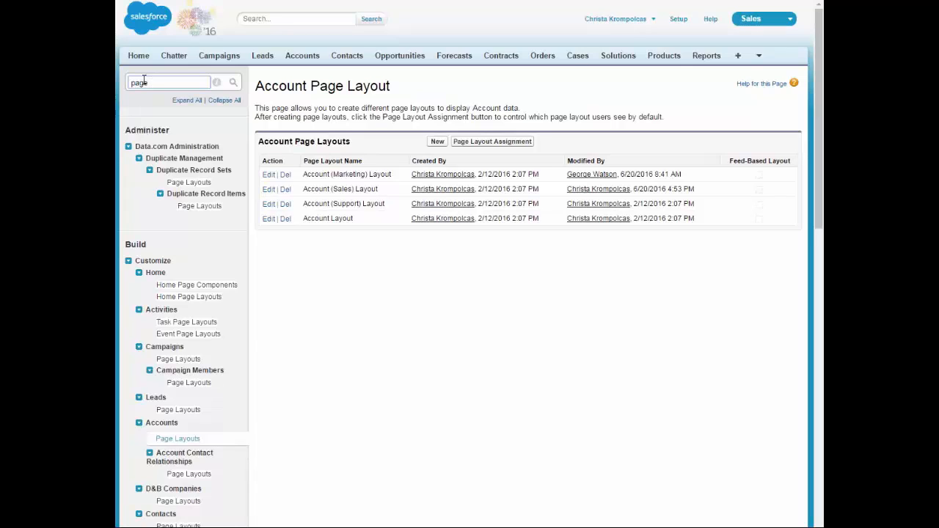
text(layou)
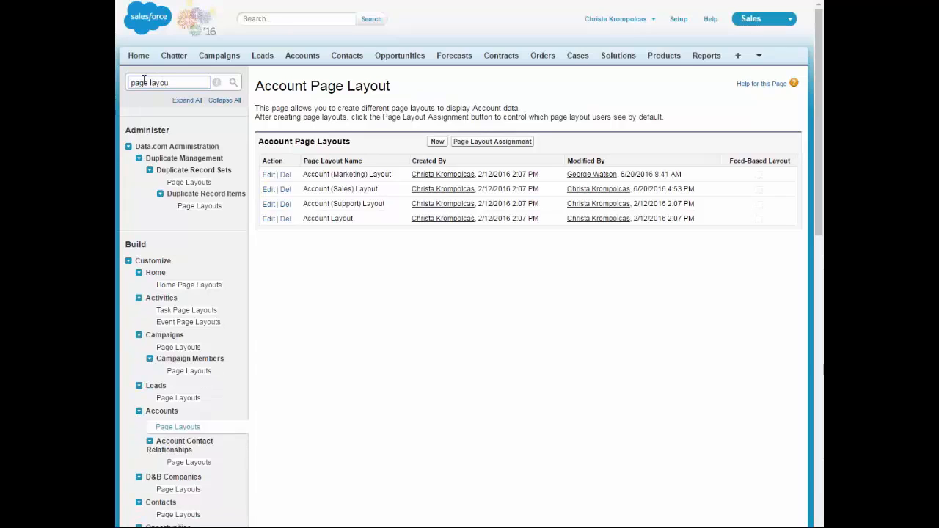
scroll(down, 3)
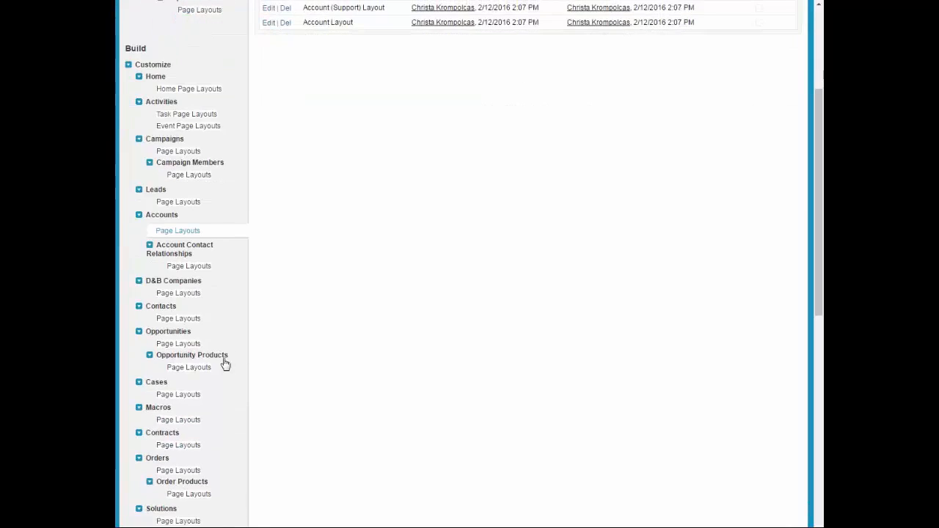
mouse_move(298, 335)
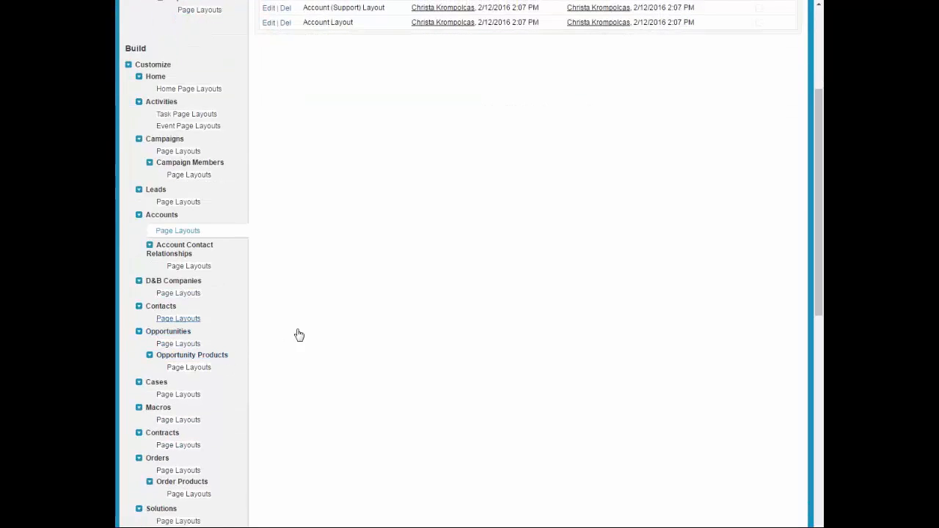
click(177, 317)
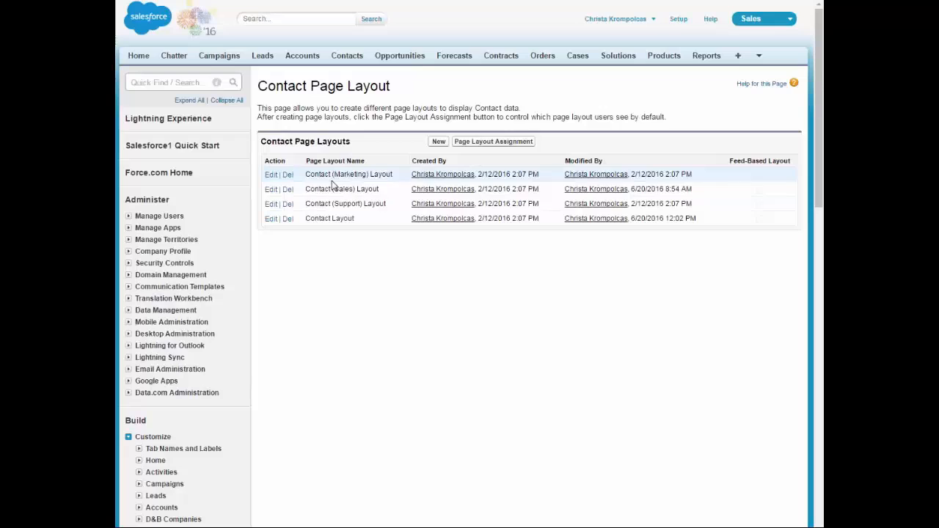
mouse_move(272, 183)
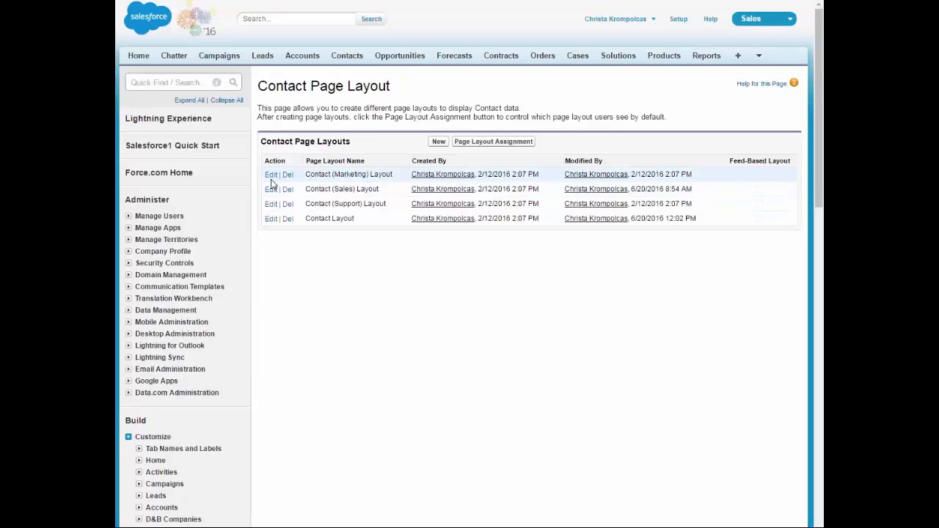
mouse_move(392, 270)
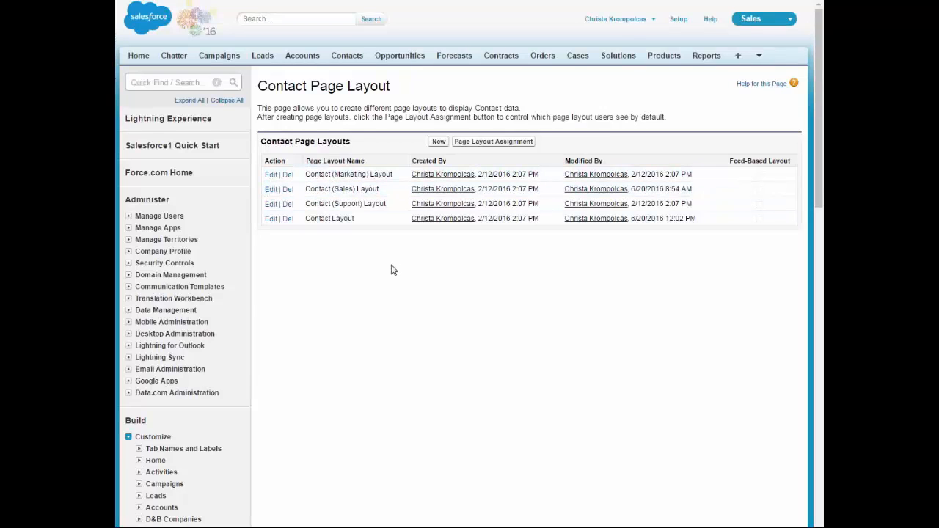
click(270, 189)
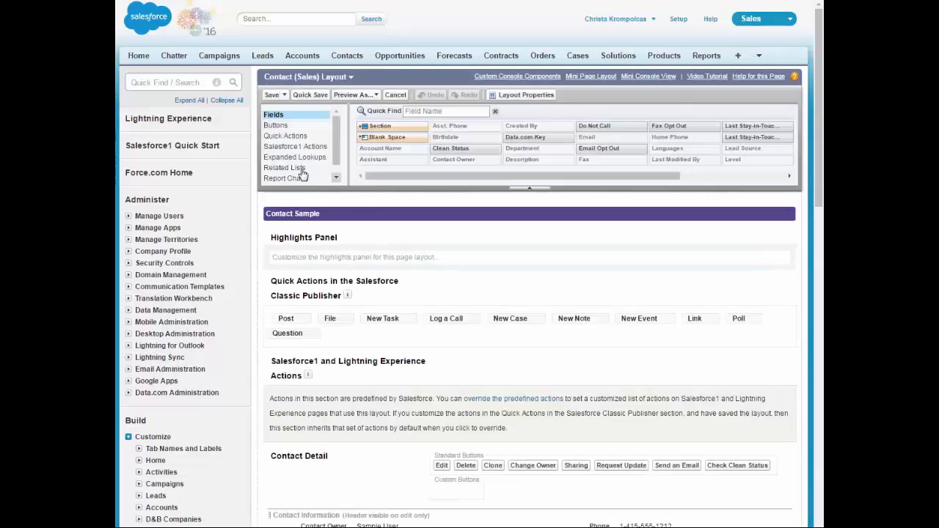
click(284, 167)
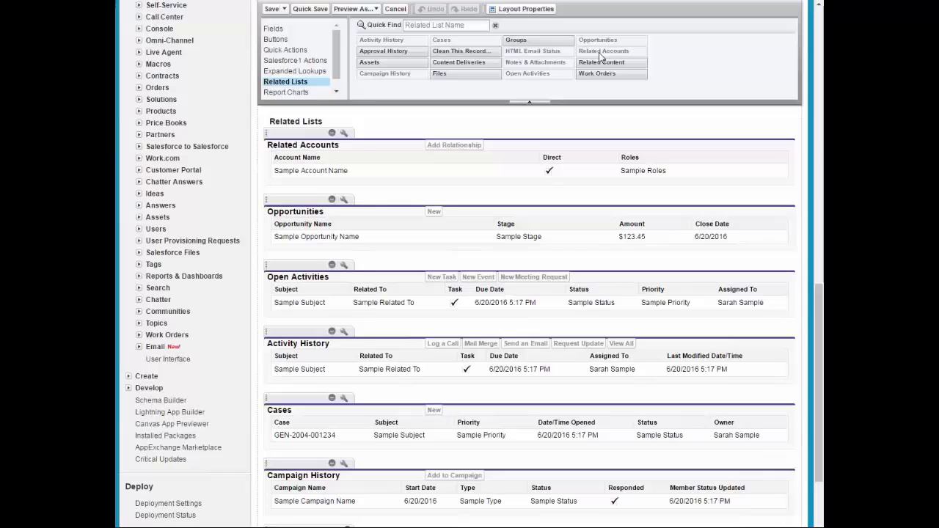
mouse_move(400, 205)
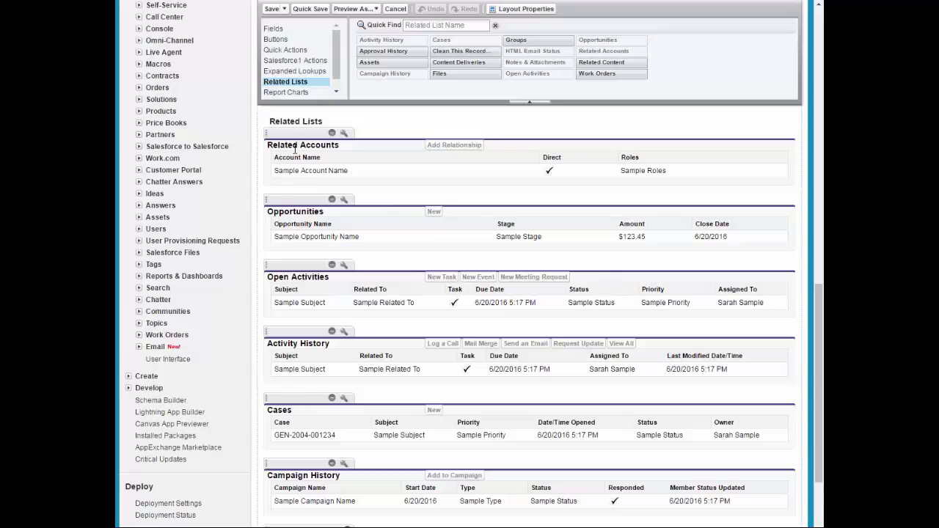
mouse_move(316, 167)
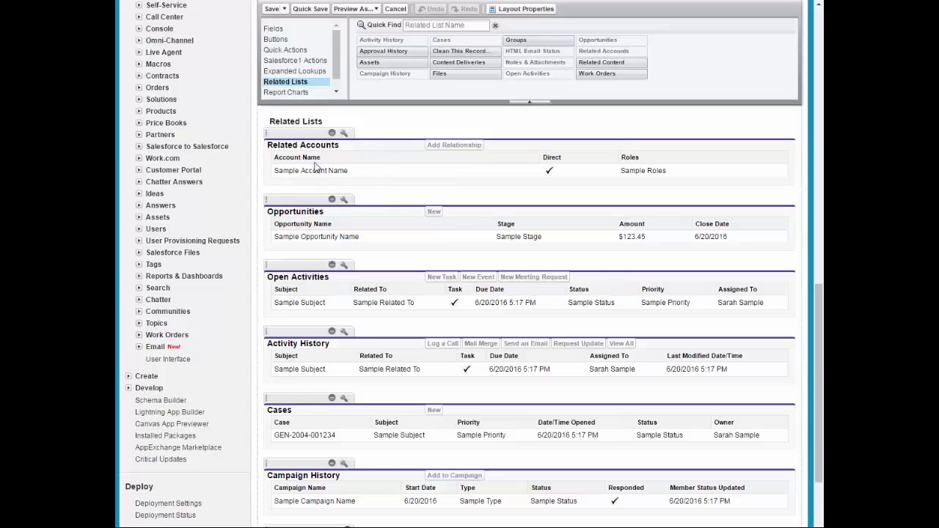
mouse_move(345, 134)
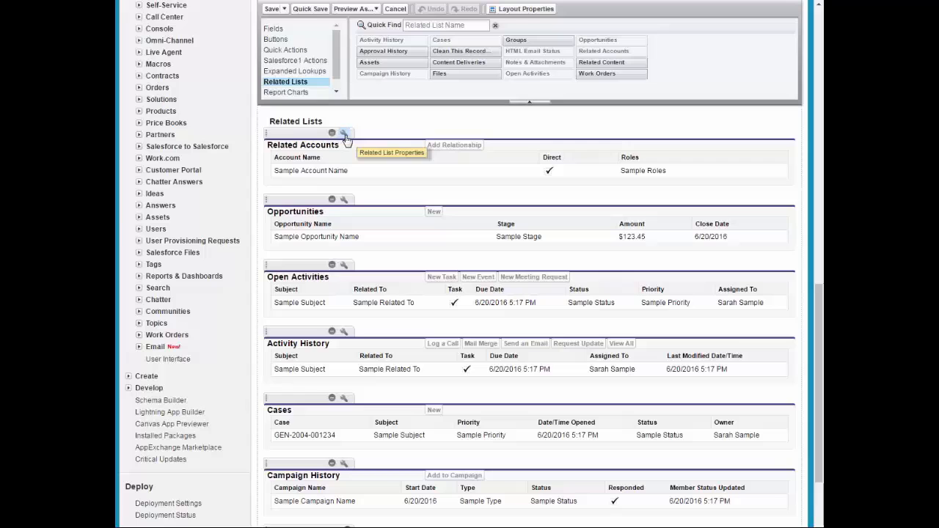
Keep Related Accounts columns Account Name, Direct and Roles and apply the properties
click(345, 133)
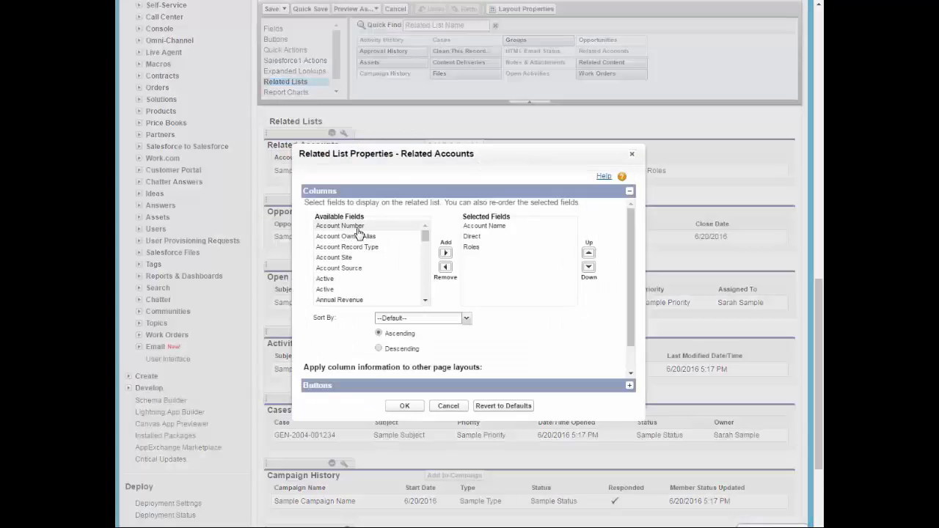
click(472, 236)
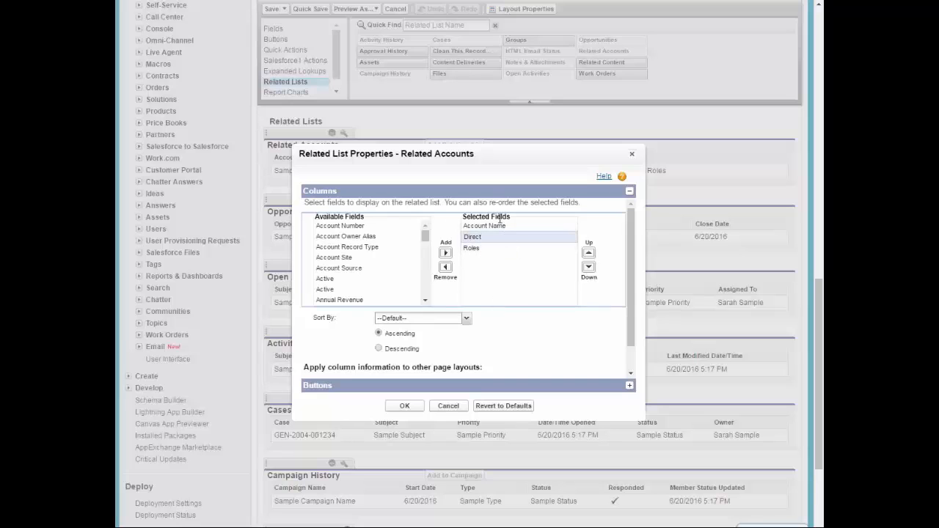
mouse_move(523, 379)
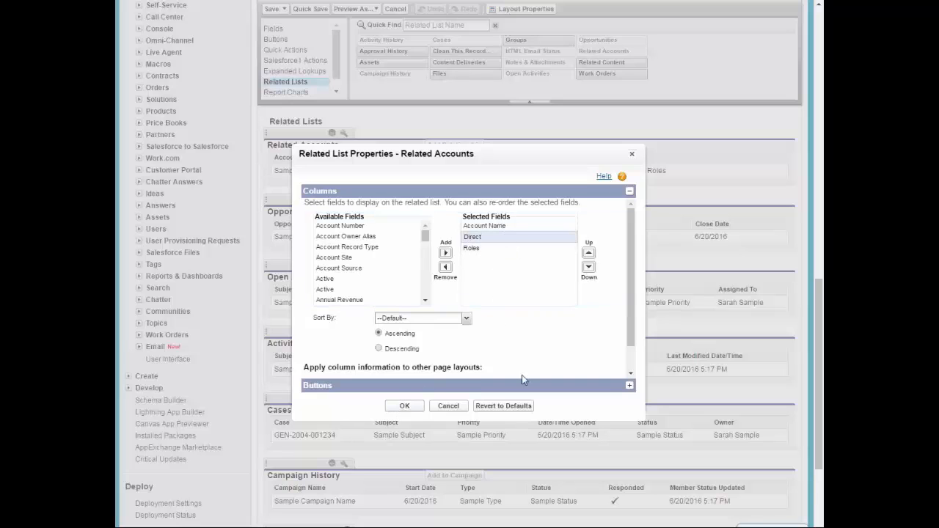
click(404, 406)
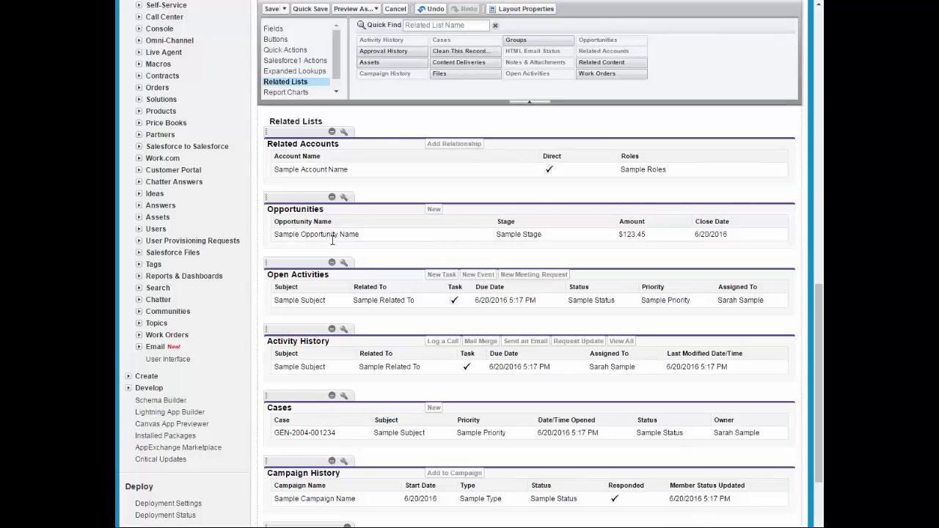
mouse_move(521, 287)
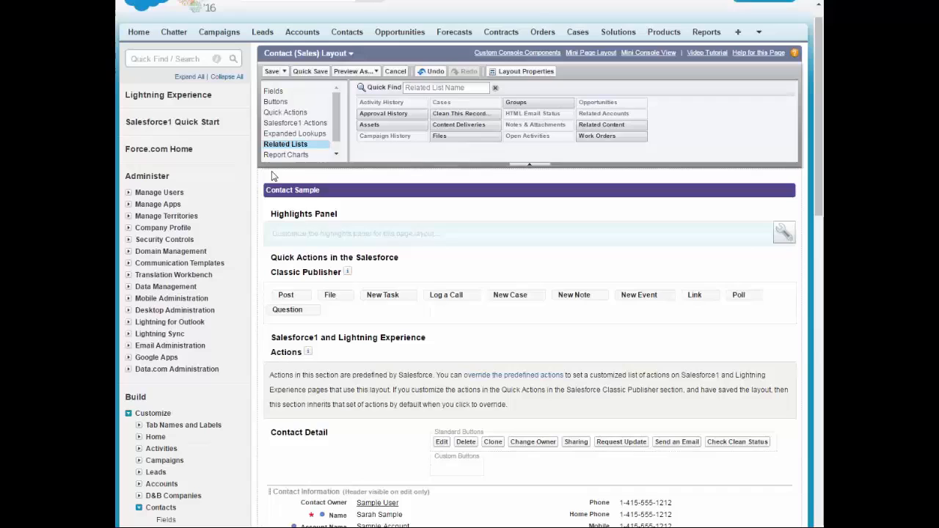
scroll(up, 3)
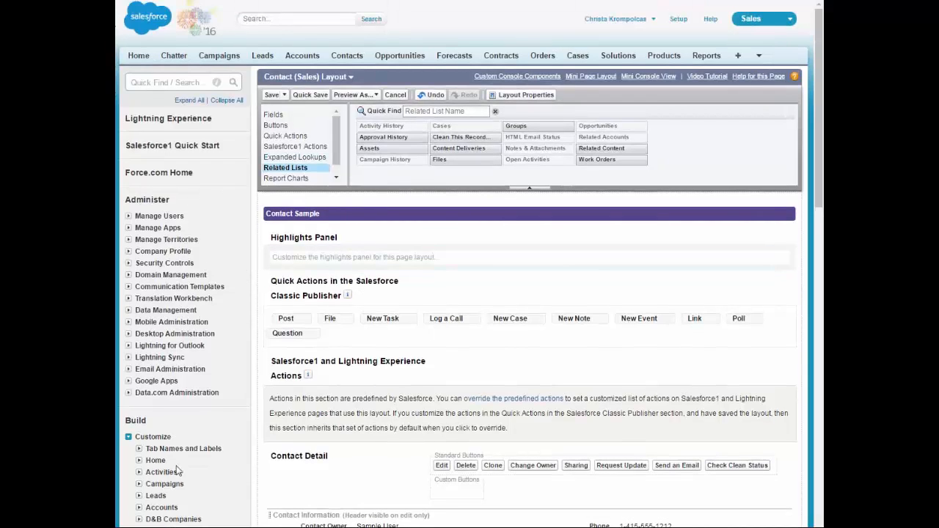
mouse_move(237, 364)
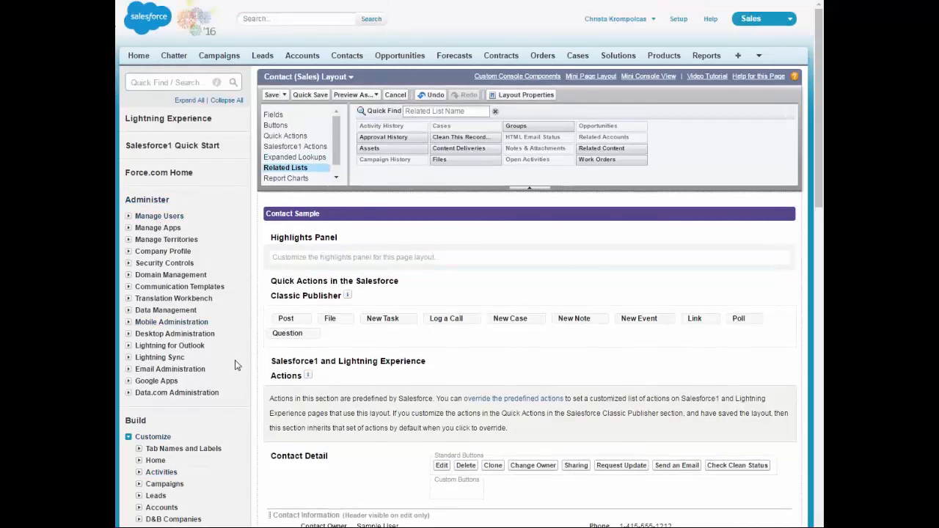
click(160, 215)
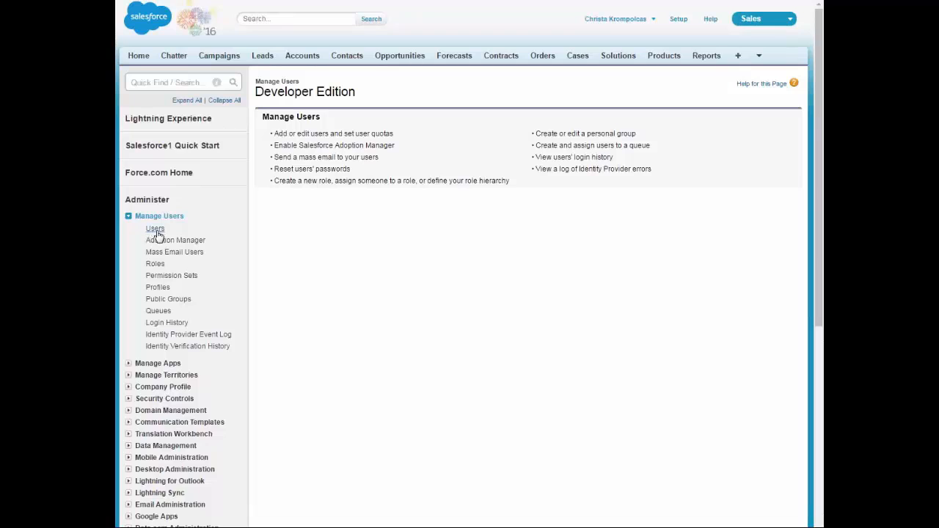
click(154, 229)
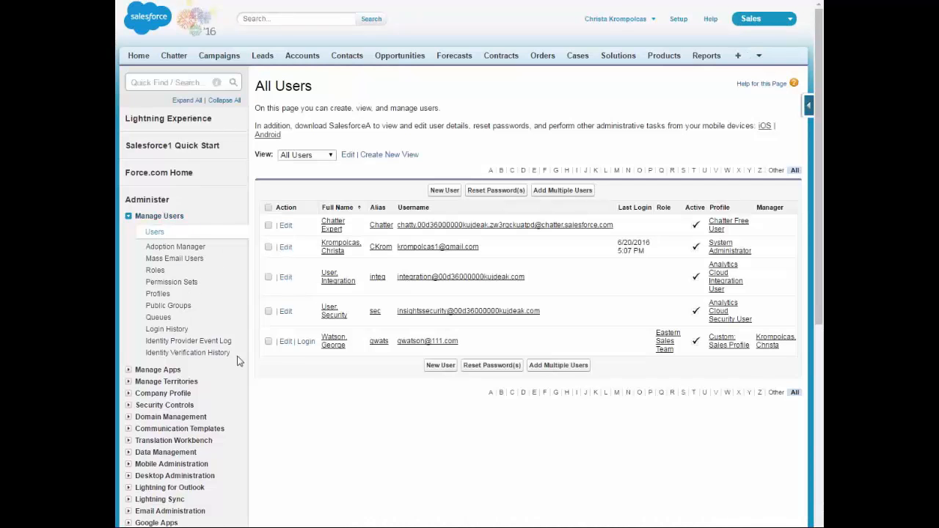
click(307, 341)
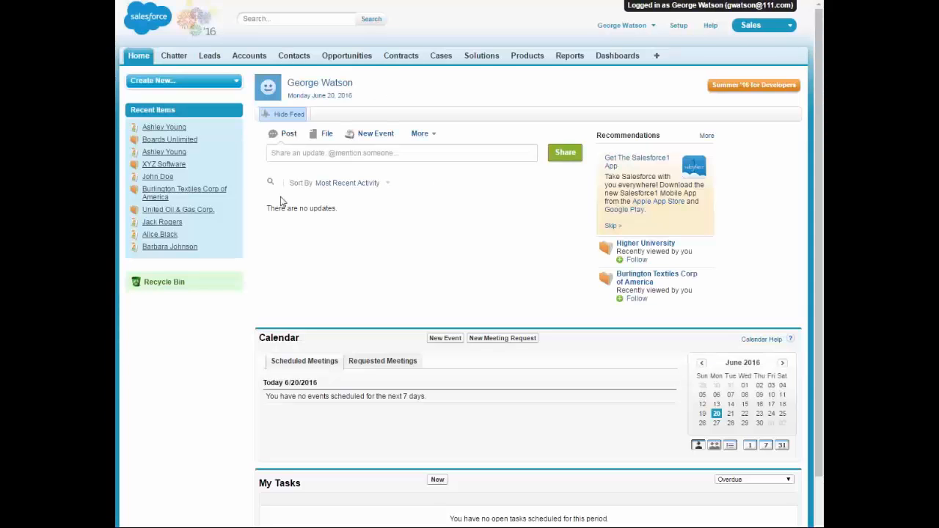
View John Doe's Related Accounts, then go to the Accounts home page
click(294, 56)
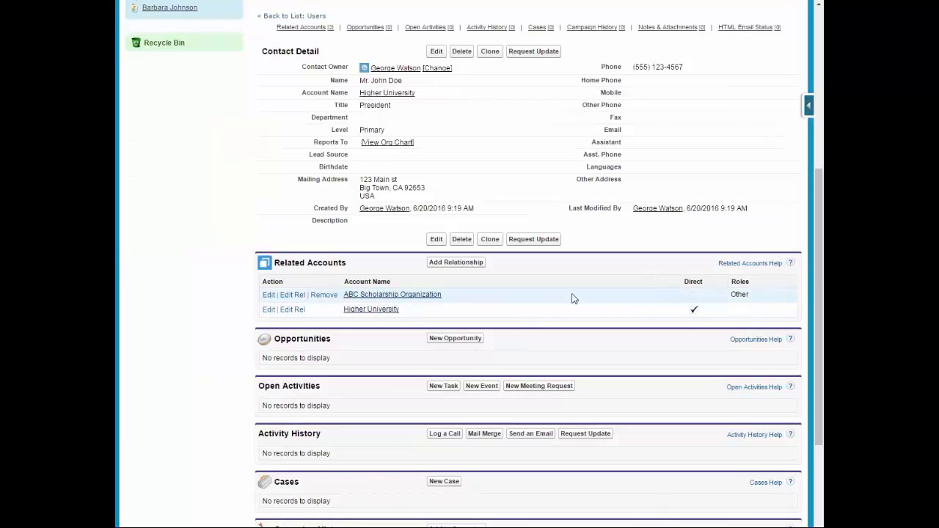
mouse_move(411, 402)
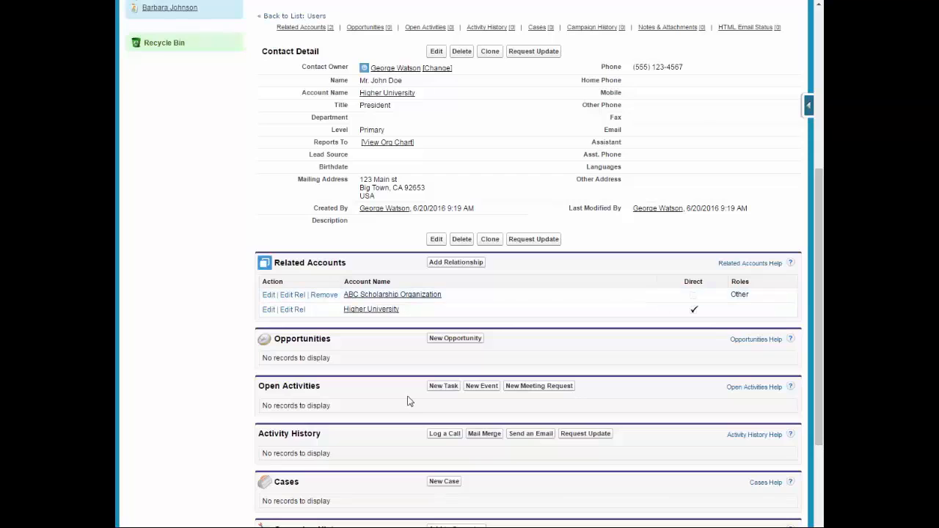
scroll(up, 3)
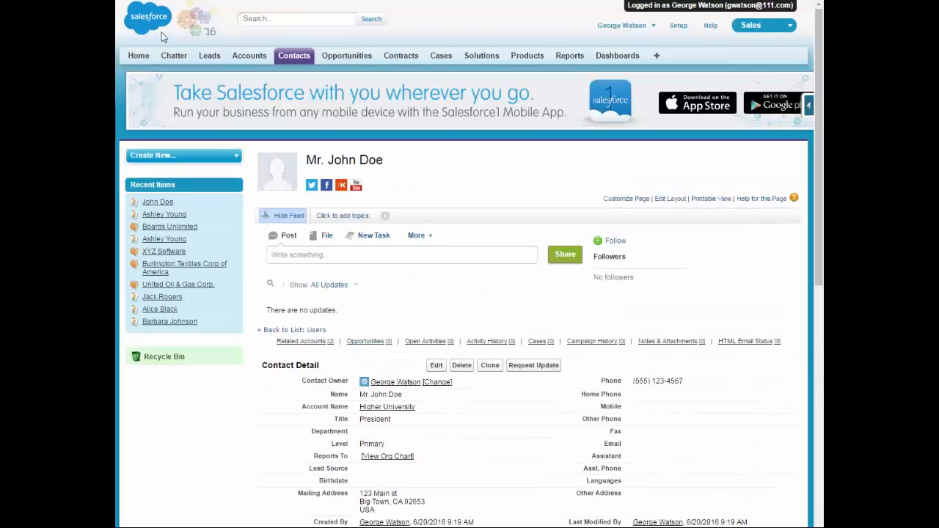
click(249, 55)
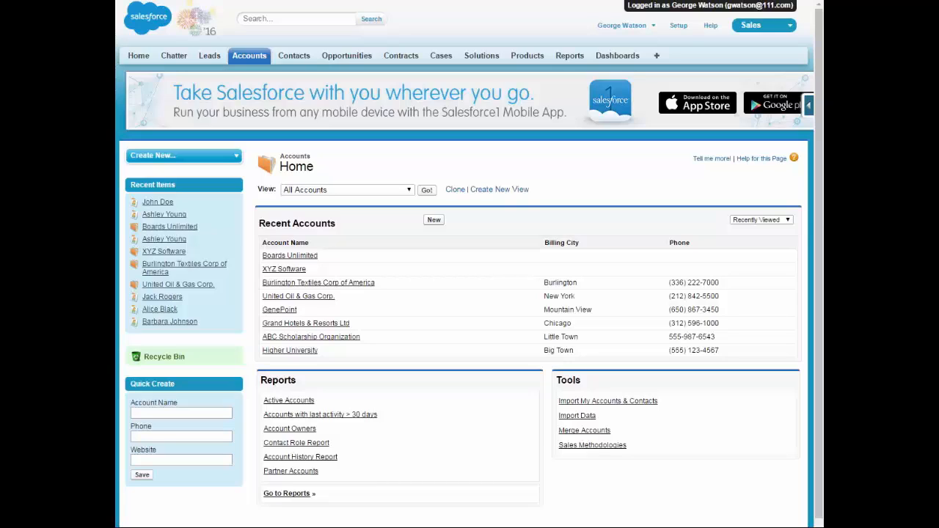
mouse_move(768, 478)
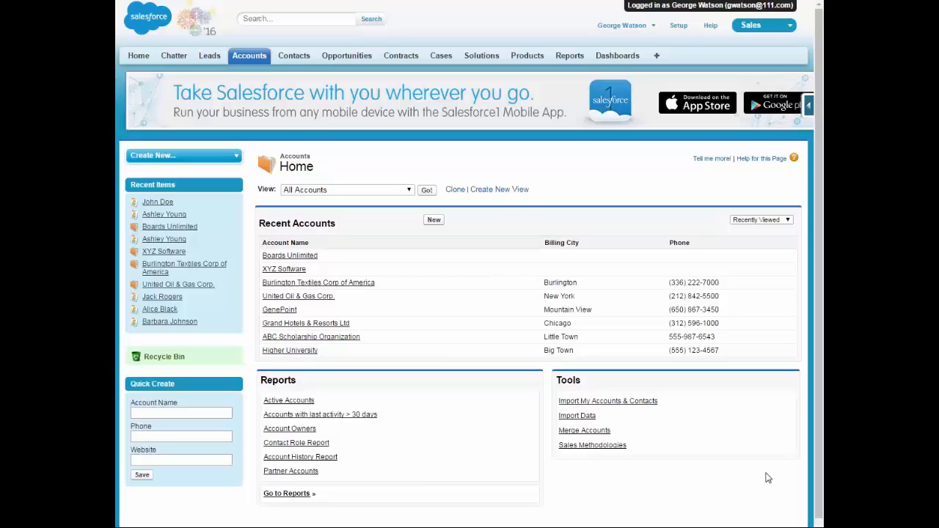
mouse_move(779, 439)
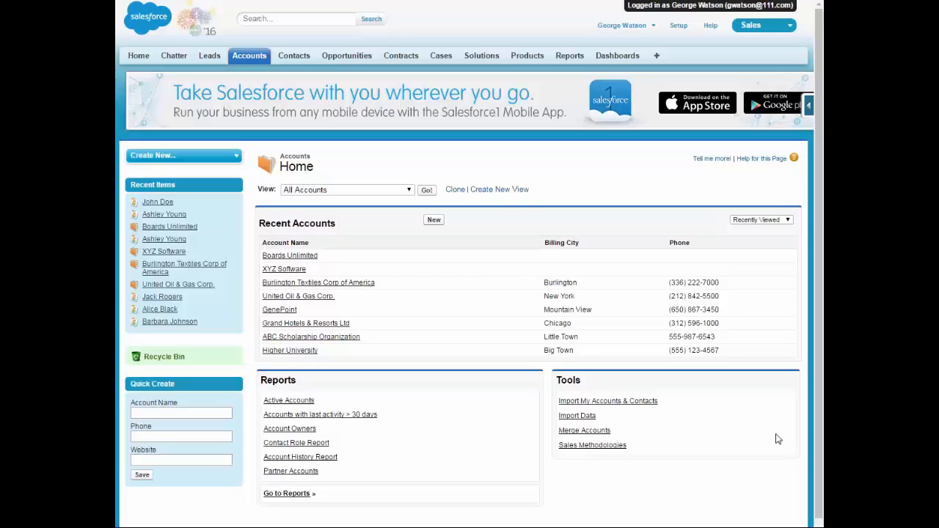
mouse_move(504, 467)
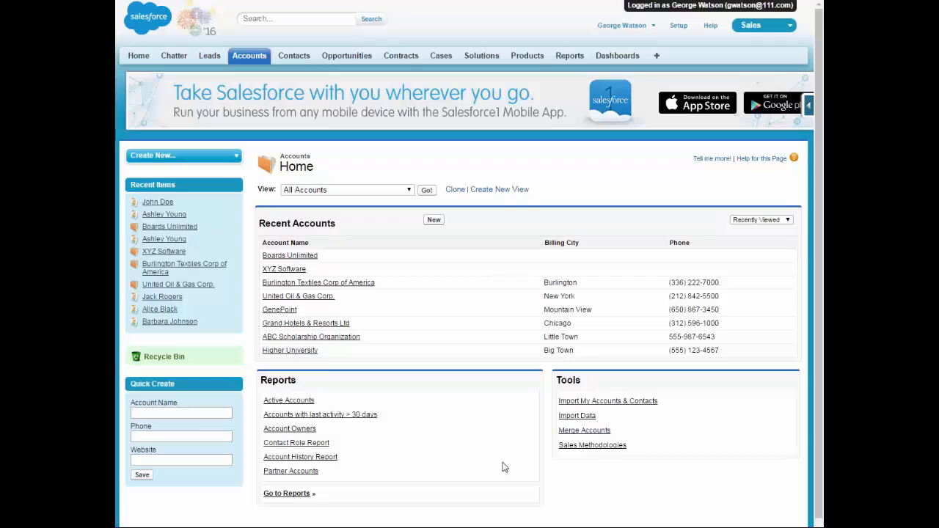
mouse_move(284, 269)
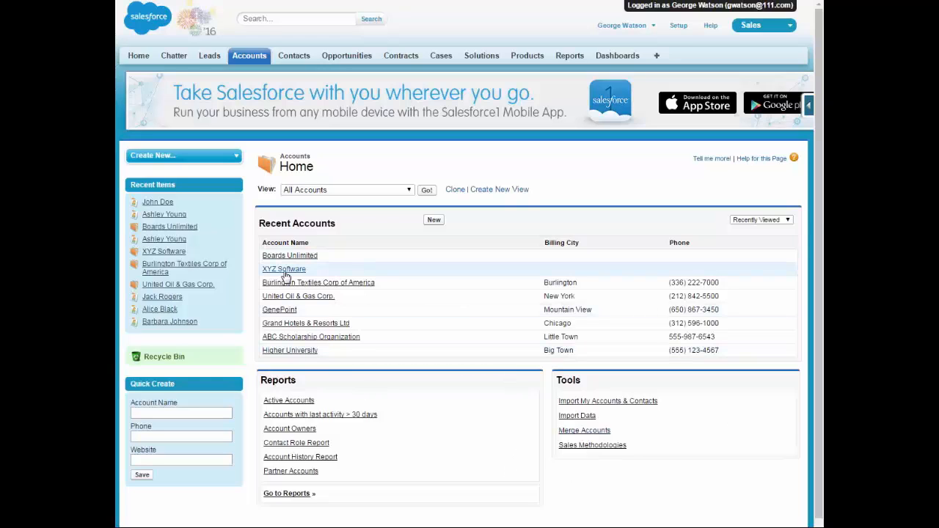
Open the XYZ Software account and begin a New Contact from its Contacts list
click(283, 270)
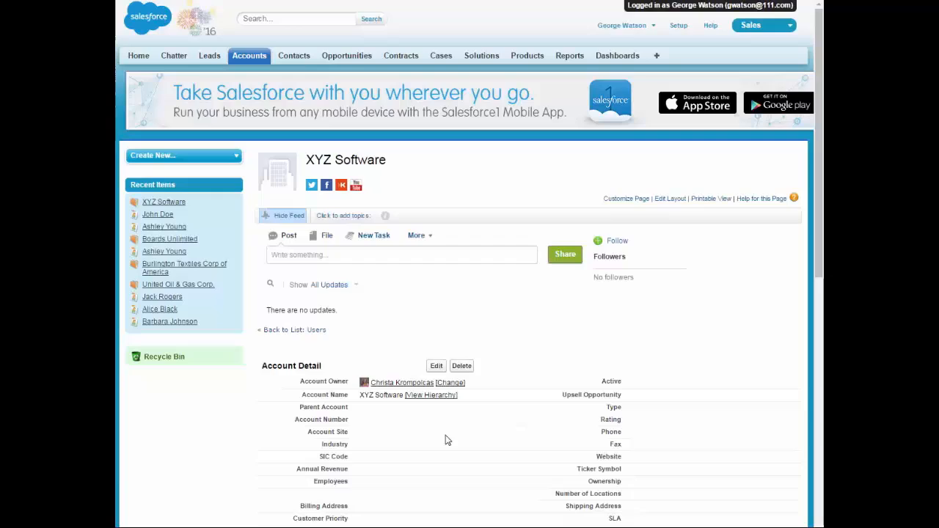
scroll(down, 3)
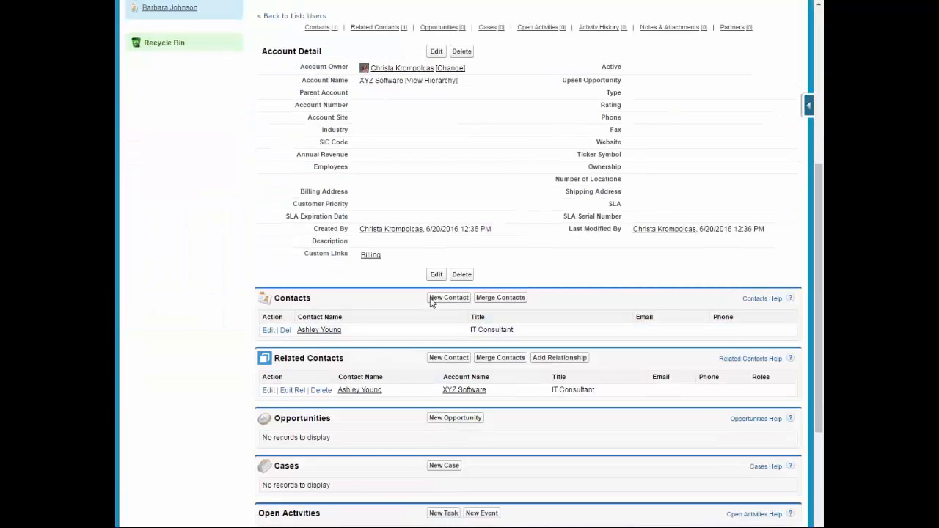
click(448, 297)
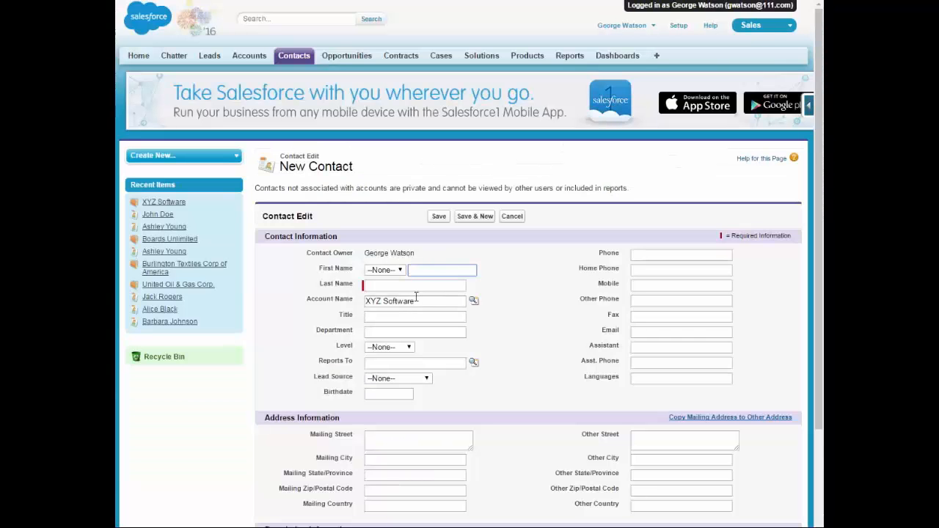
text(Justin)
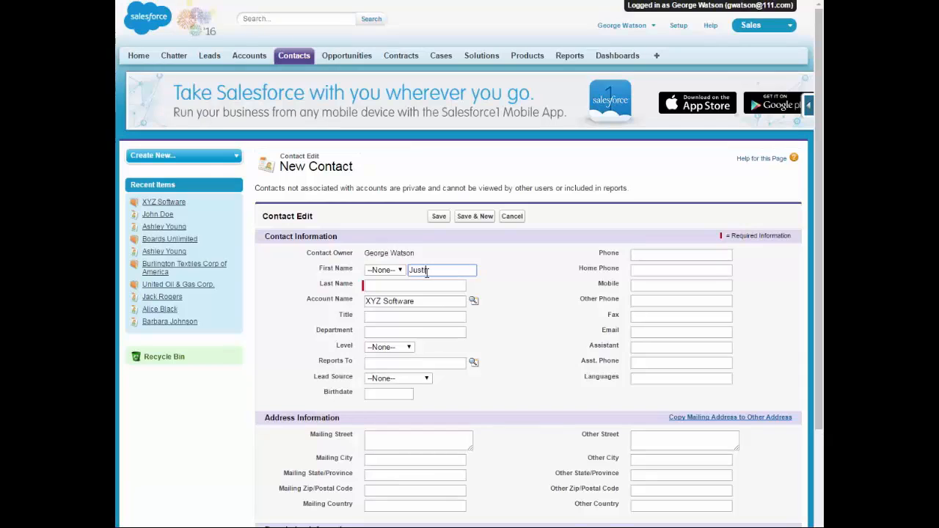
text(Whee)
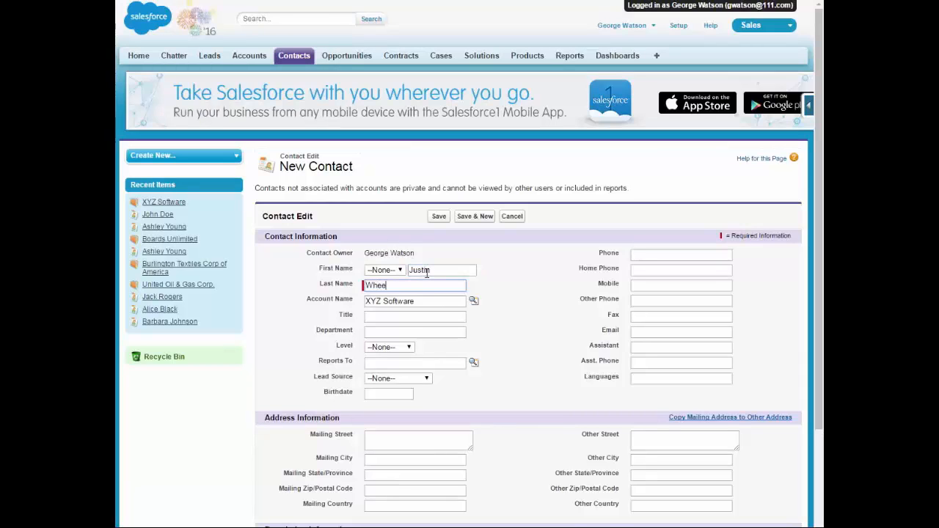
click(414, 318)
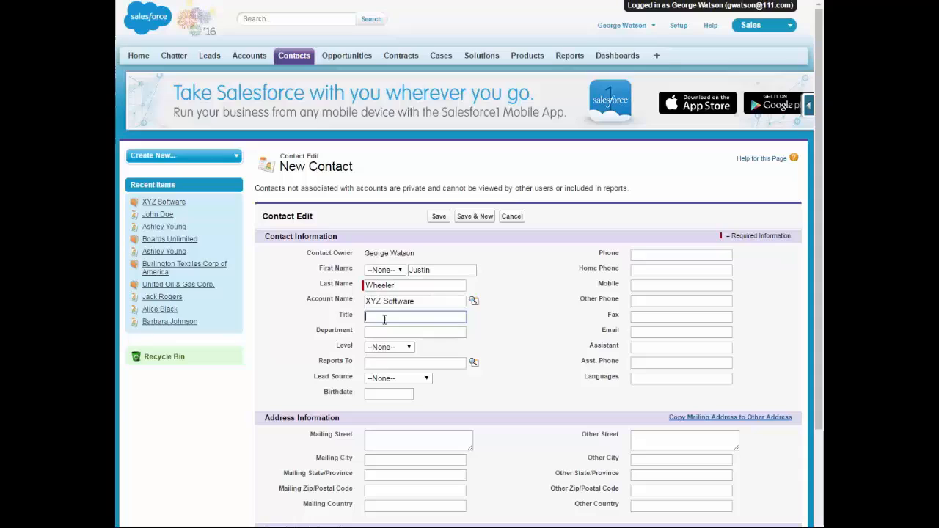
text(IT Consultant)
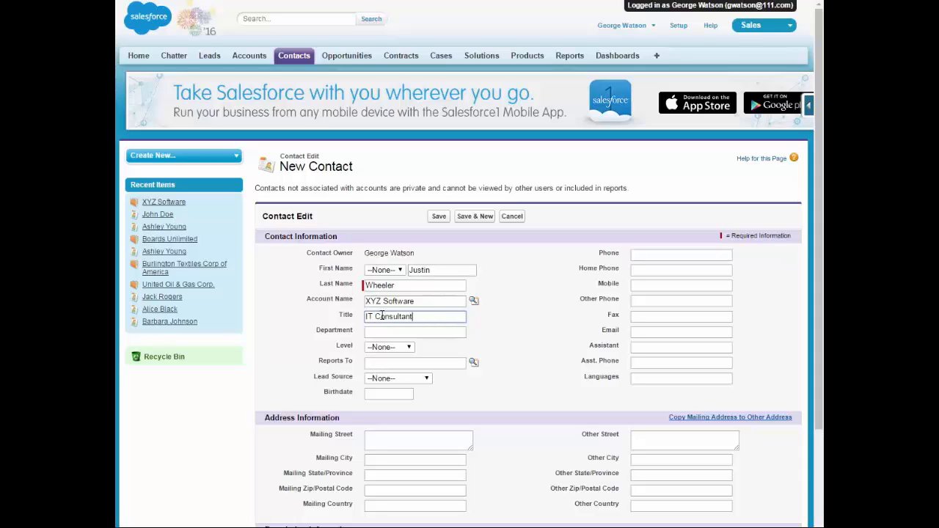
click(389, 347)
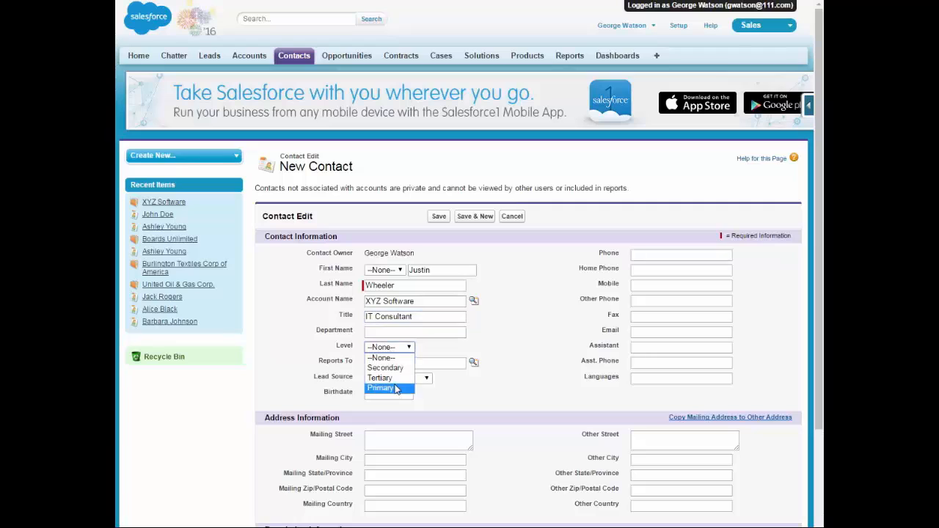
click(381, 387)
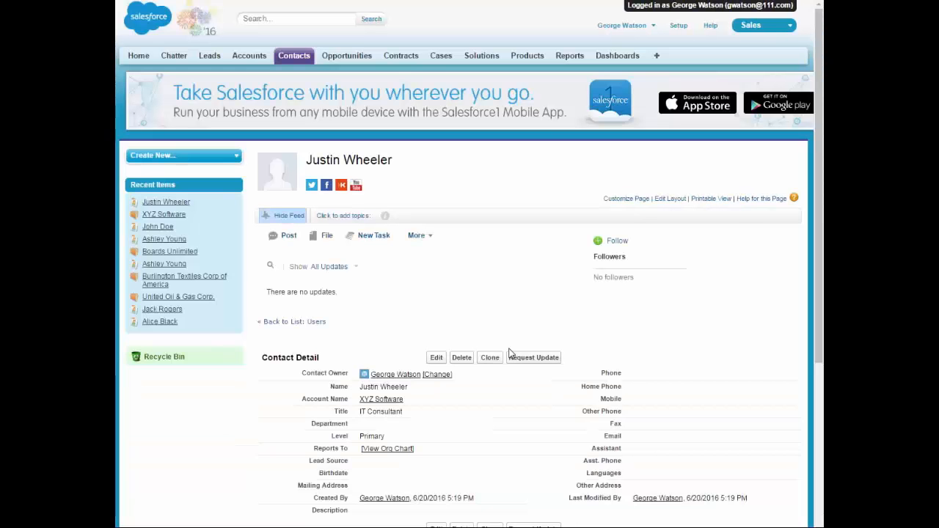
click(289, 236)
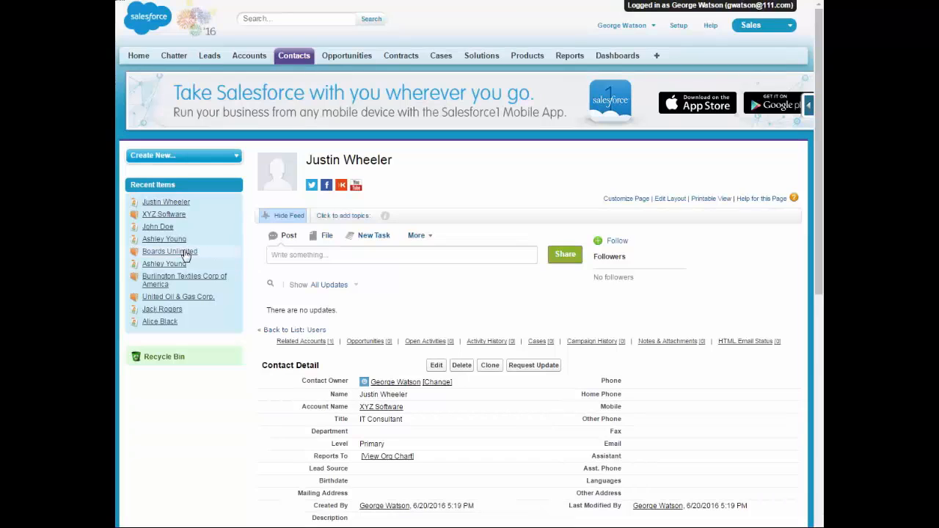
Open Boards Unlimited from Recent Items and begin a New Contact there
click(170, 252)
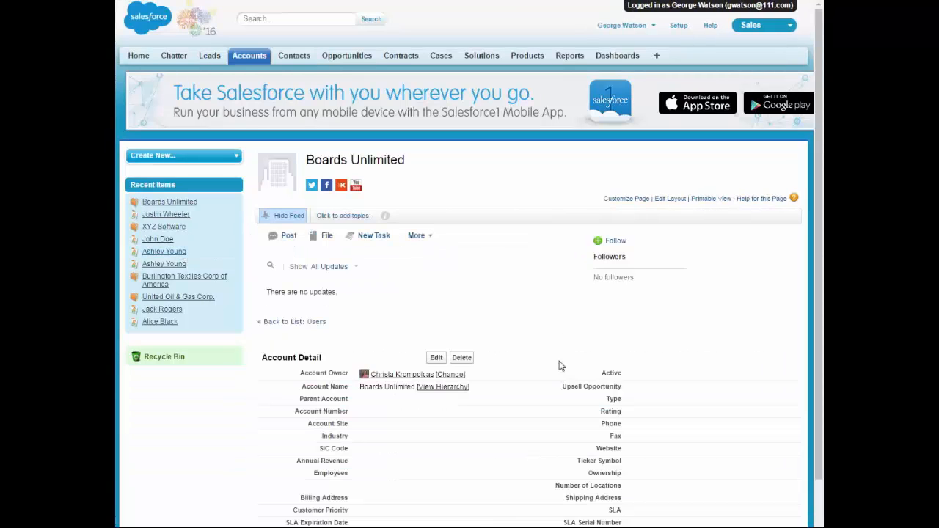
scroll(down, 3)
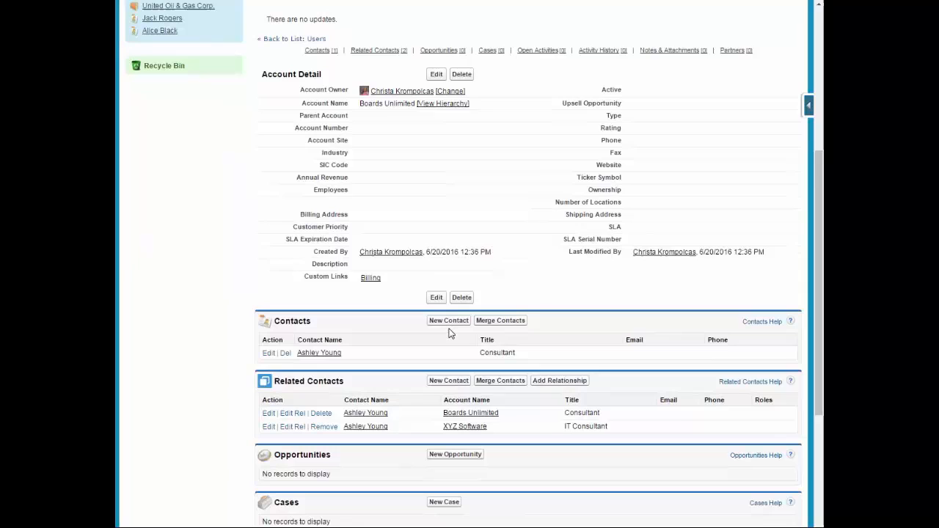
click(449, 320)
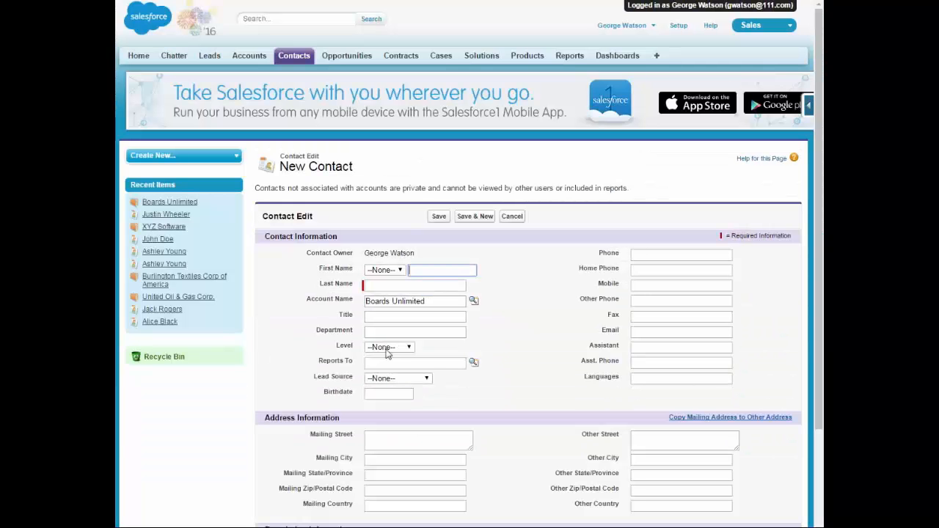
text(Jus)
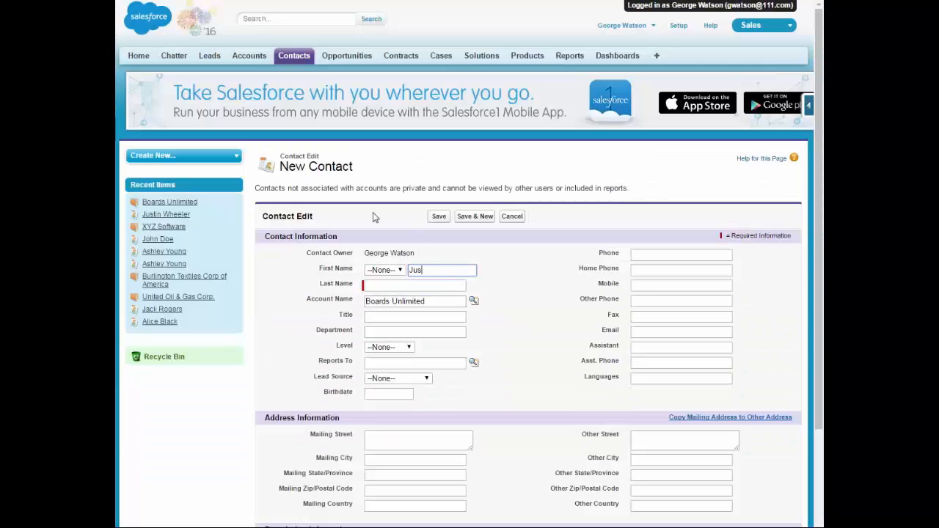
text(Wheeler)
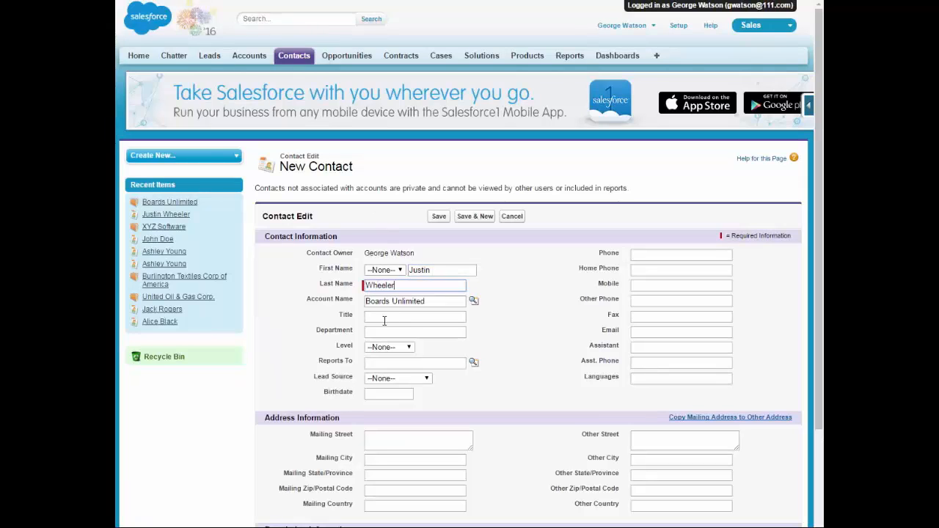
text(Co)
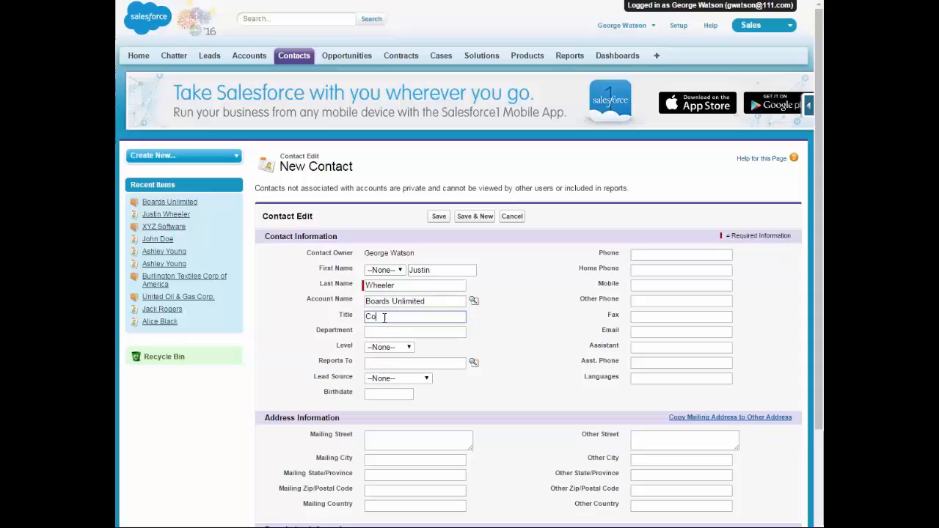
text(nu)
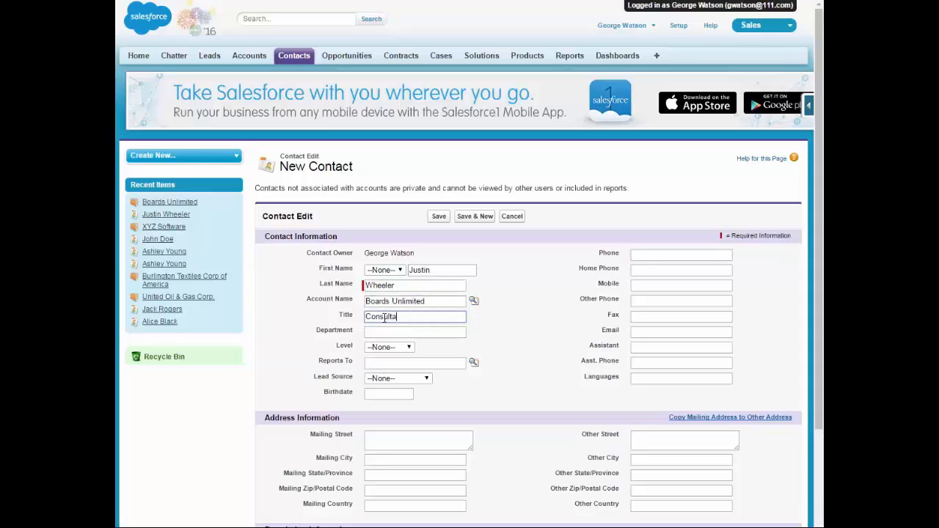
text(nt)
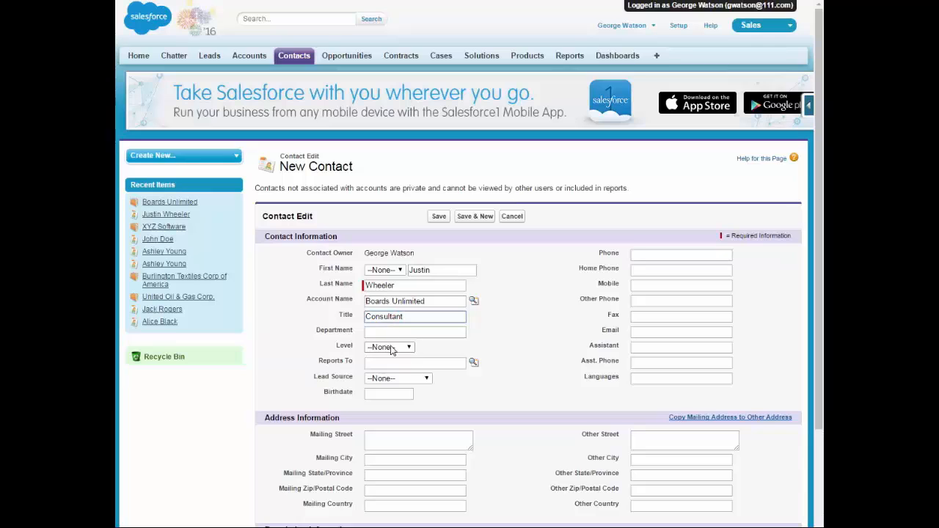
click(389, 347)
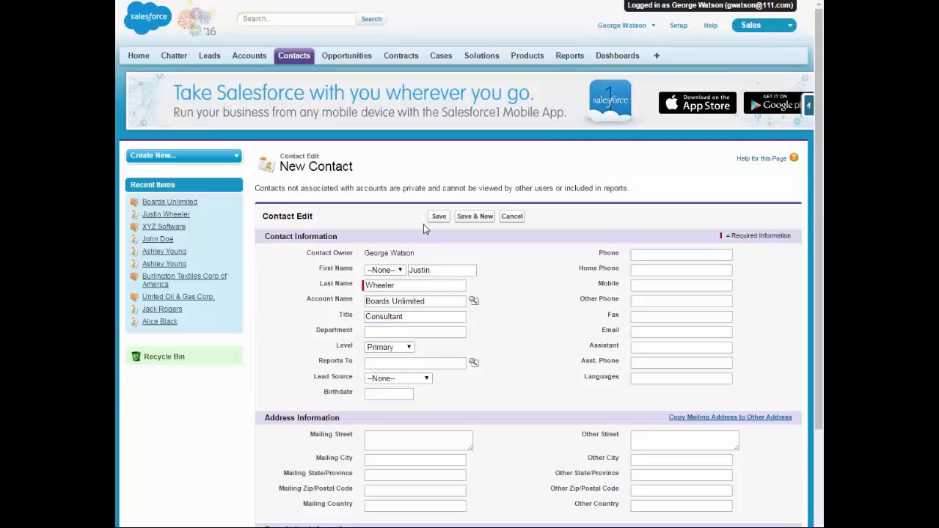
click(438, 216)
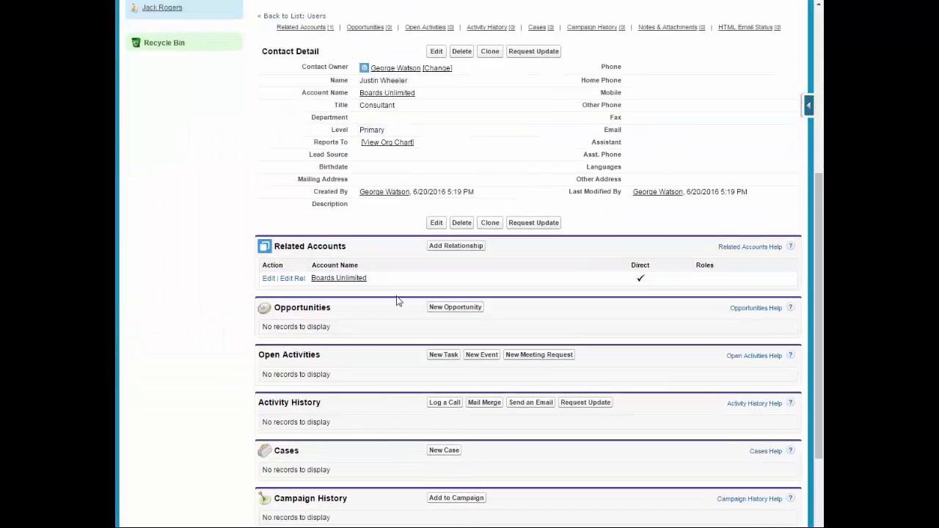
mouse_move(323, 273)
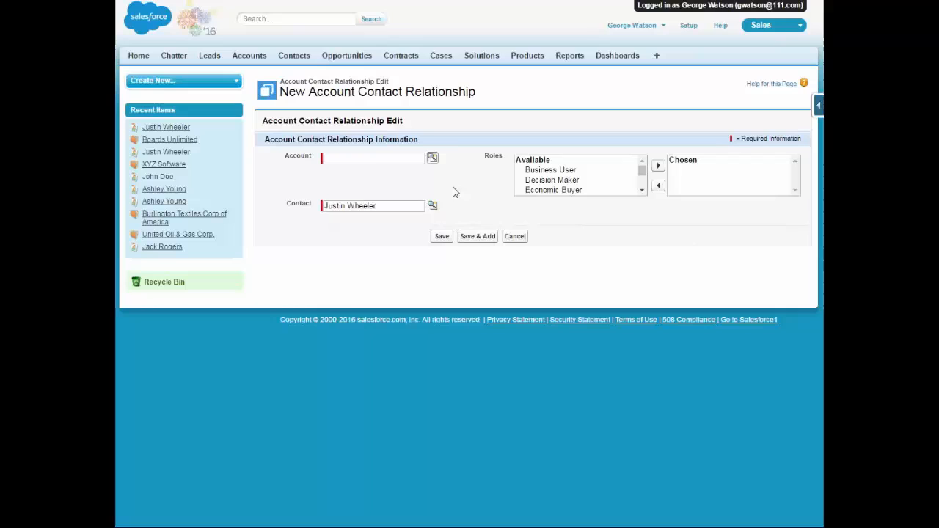
mouse_move(433, 159)
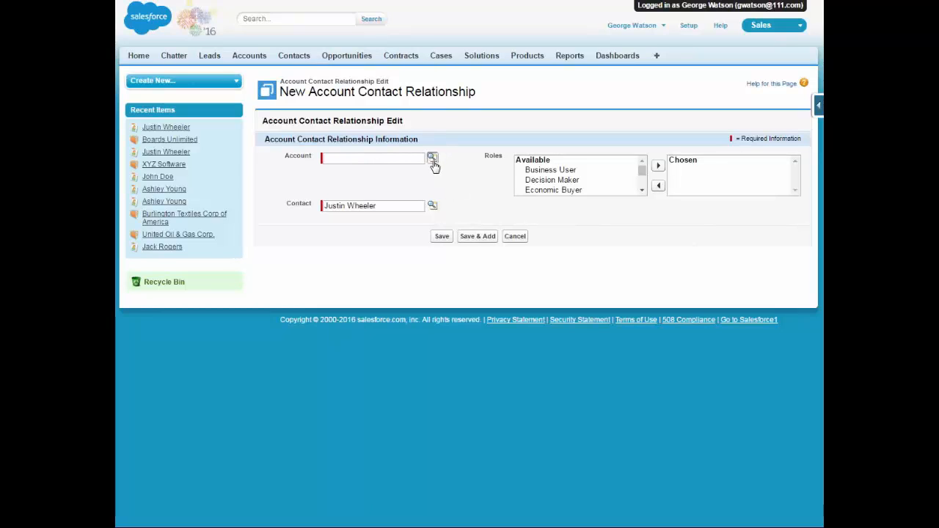
mouse_move(145, 5)
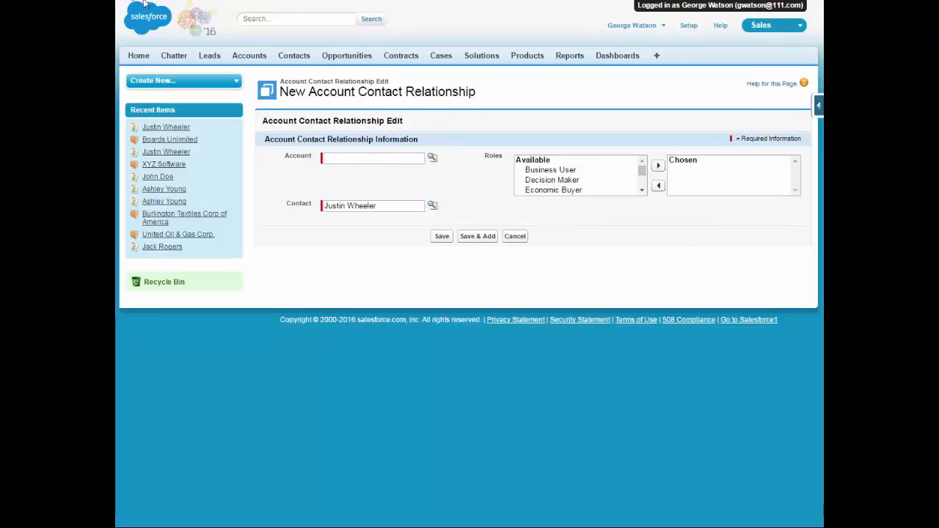
Add and save an indirect relationship to XYZ Software via the Account lookup
click(432, 158)
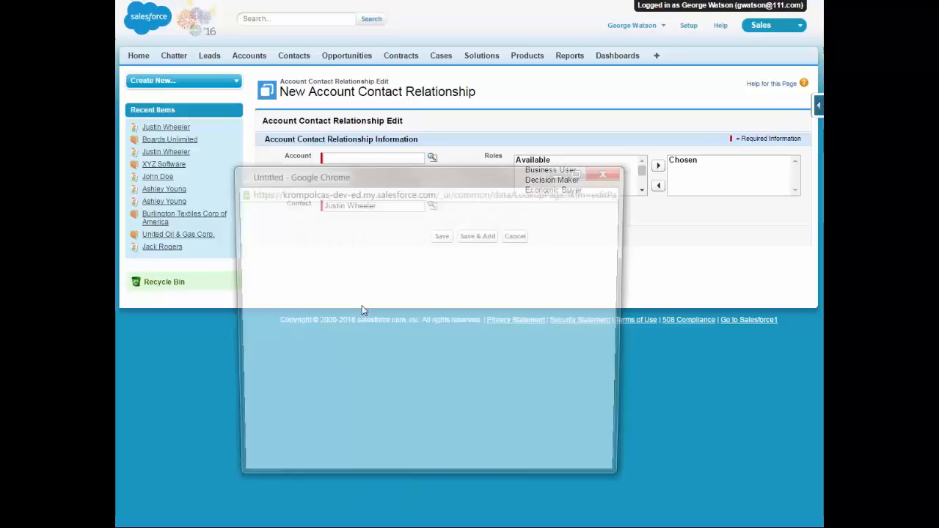
click(432, 155)
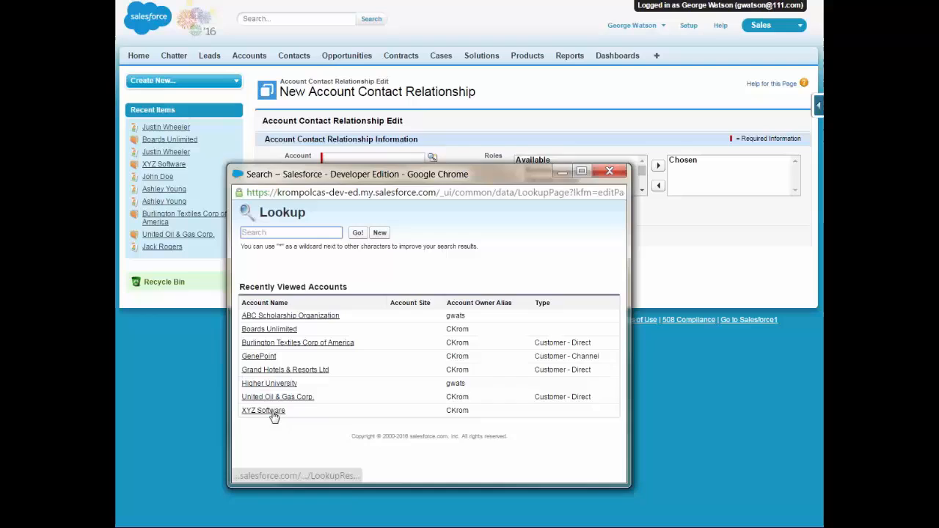
click(263, 410)
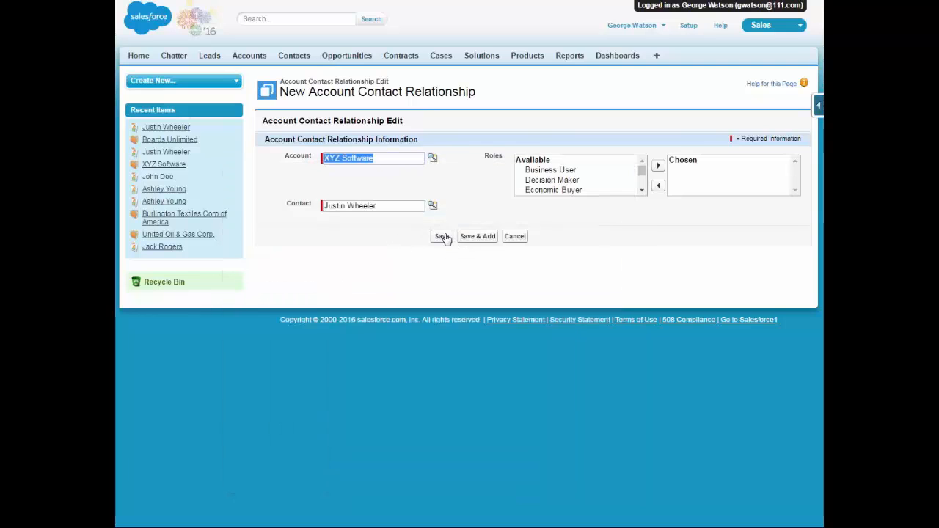
click(441, 235)
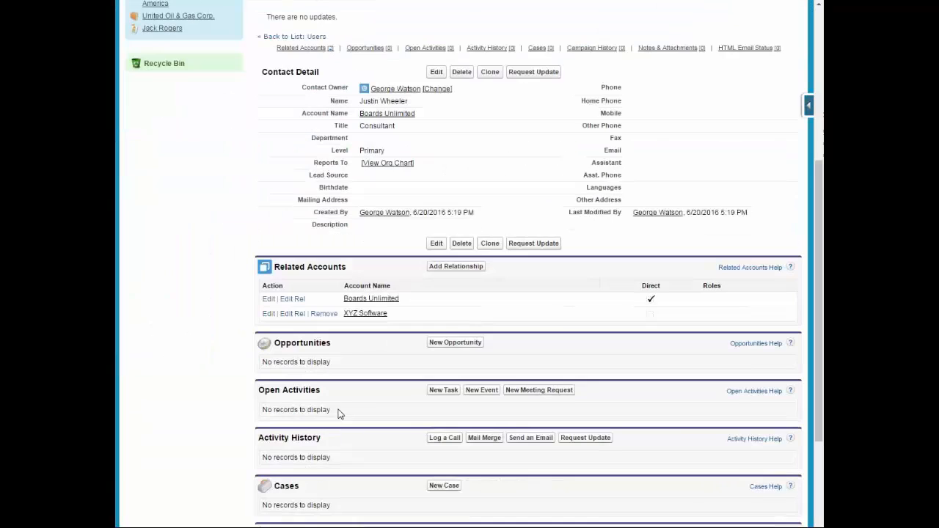
scroll(down, 3)
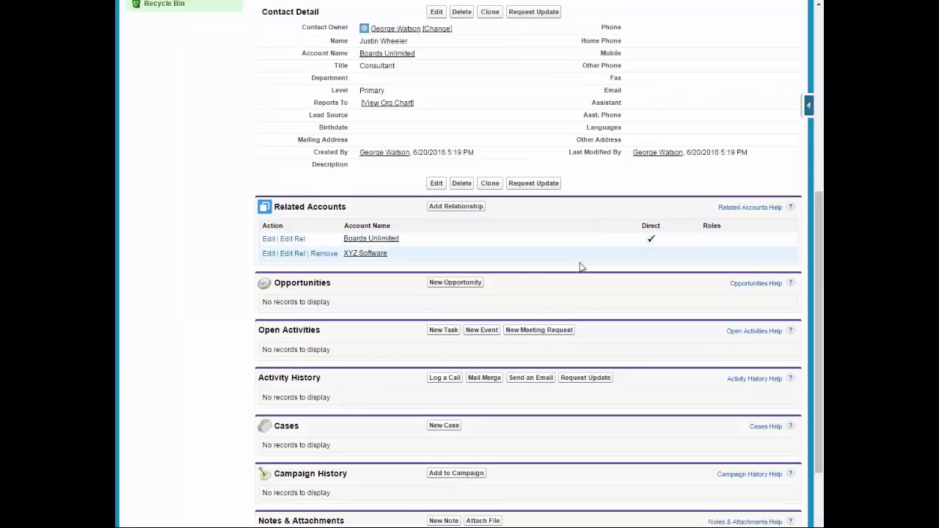
mouse_move(360, 258)
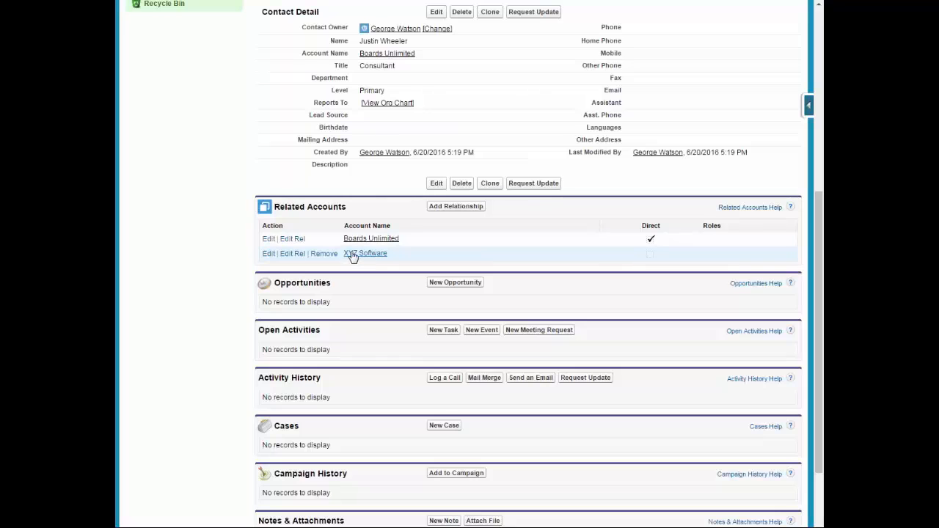
click(365, 254)
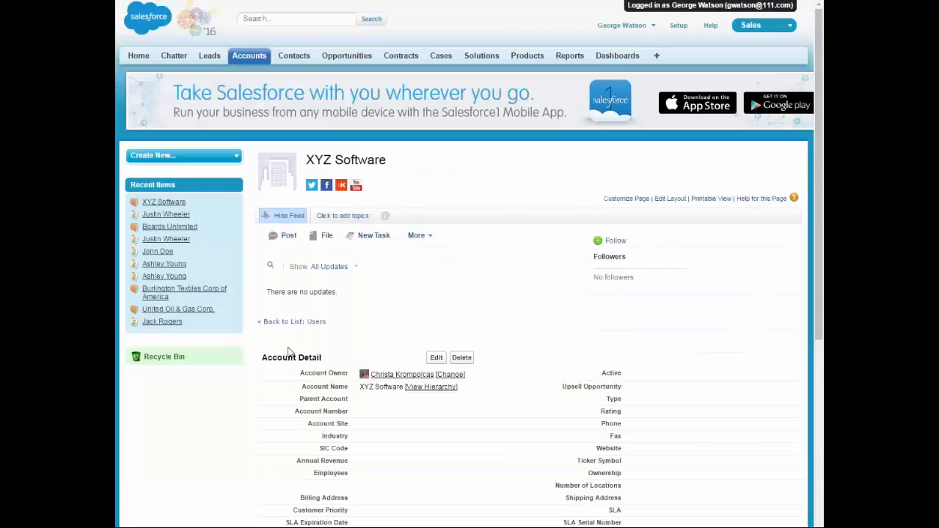
scroll(down, 3)
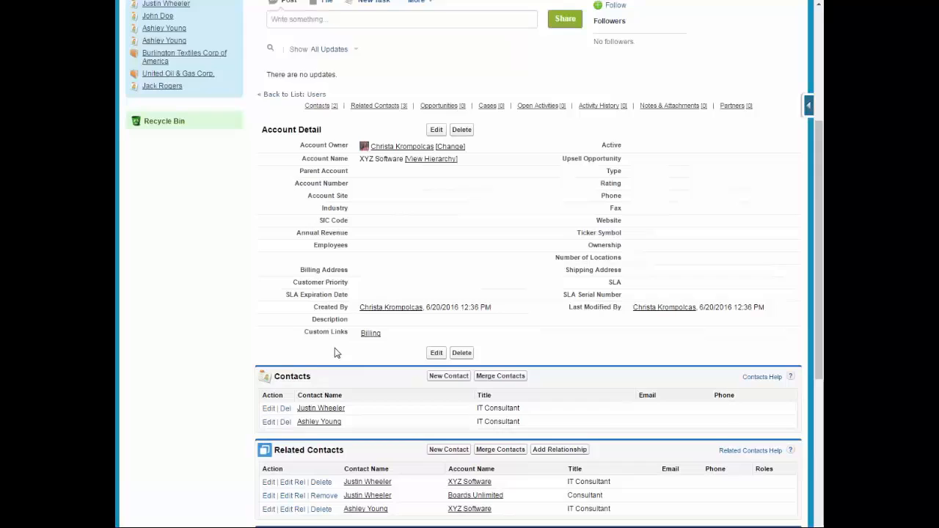
scroll(down, 3)
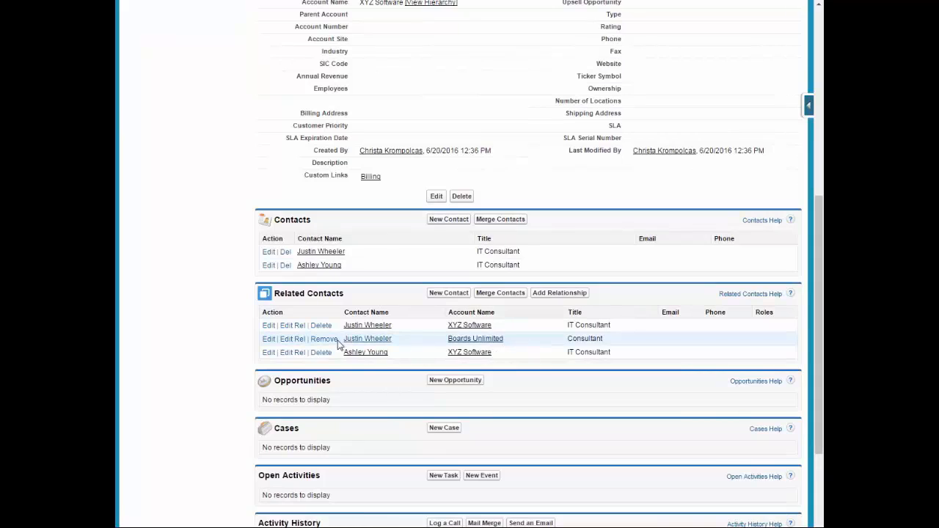
mouse_move(471, 307)
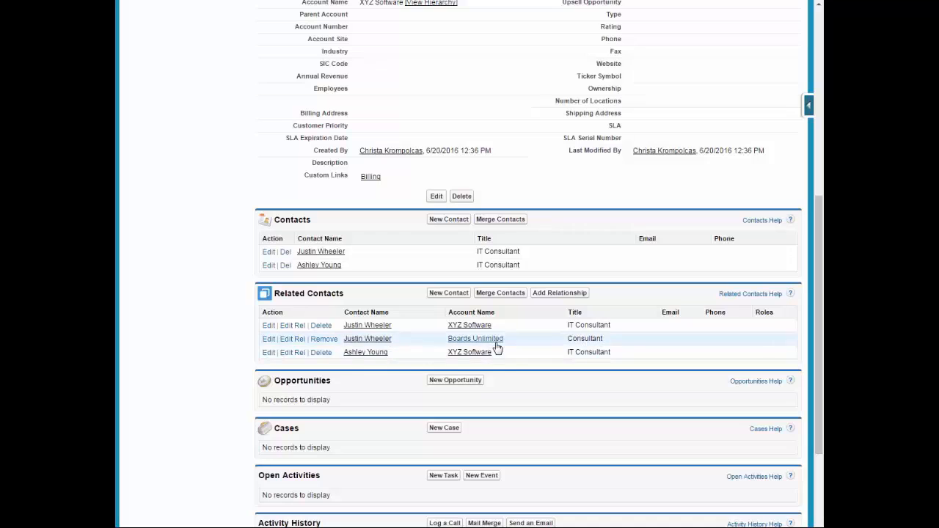
mouse_move(328, 337)
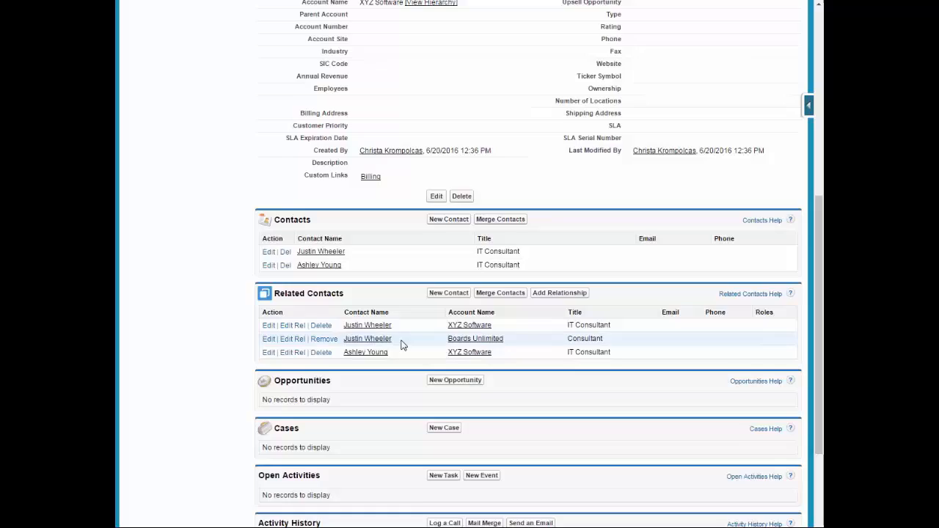
scroll(up, 3)
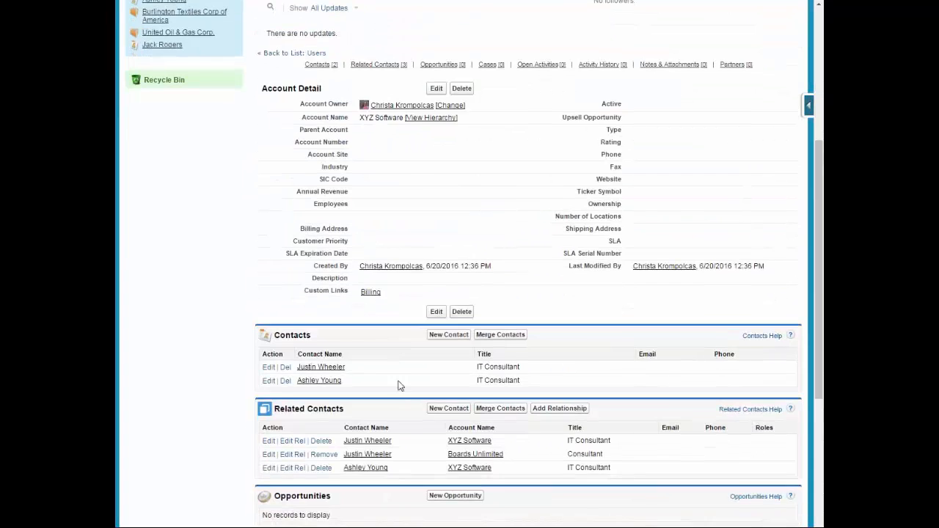
scroll(down, 3)
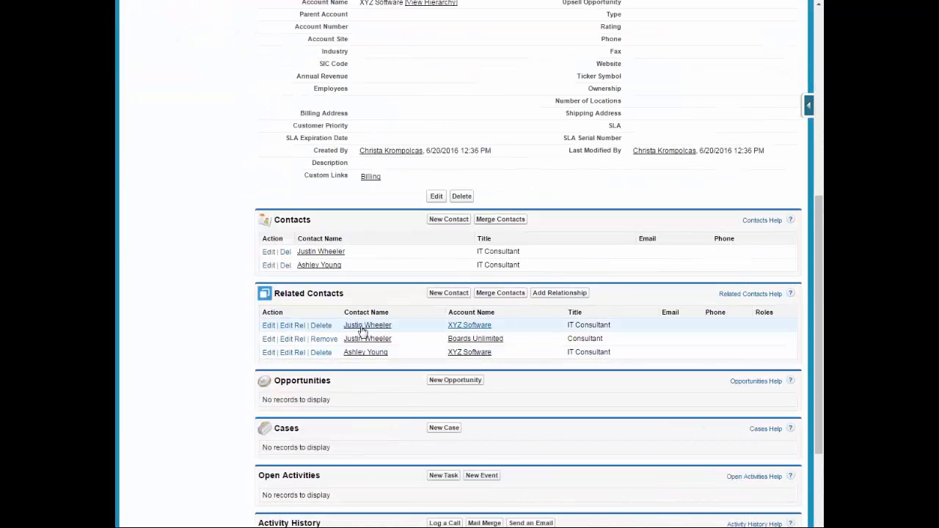
click(293, 325)
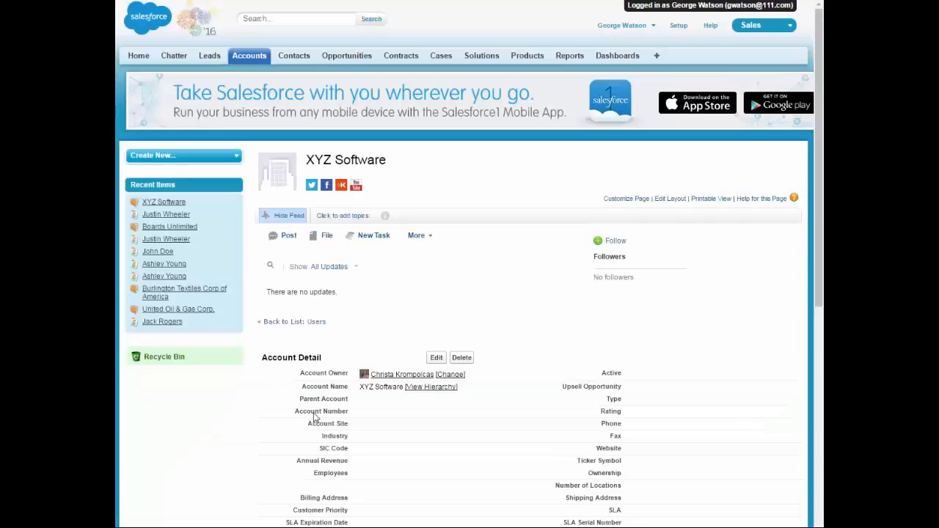
scroll(down, 3)
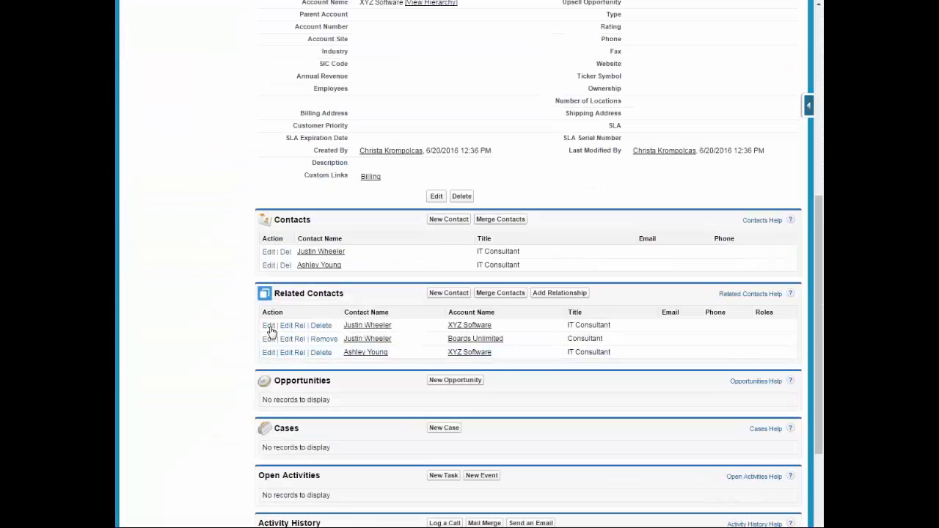
Open Justin Wheeler's XYZ Software contact without editing and review its Related Accounts
click(268, 326)
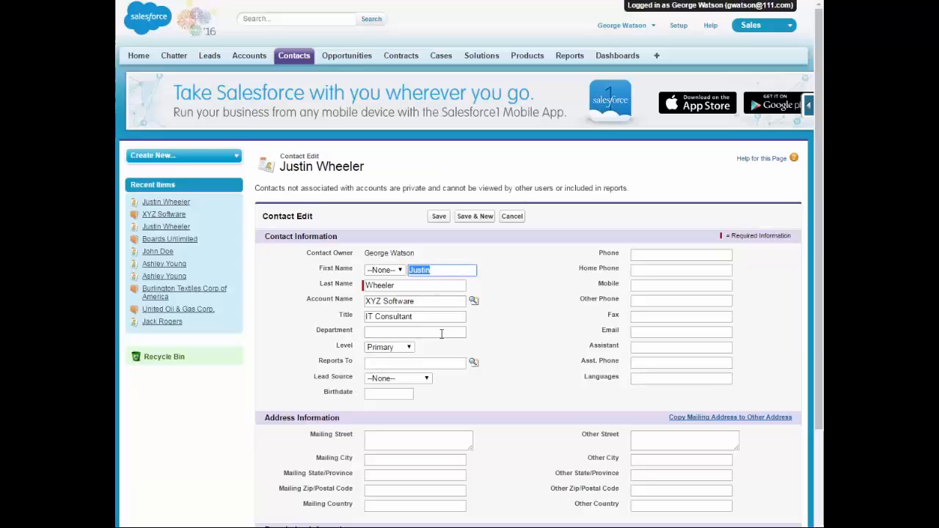
click(389, 347)
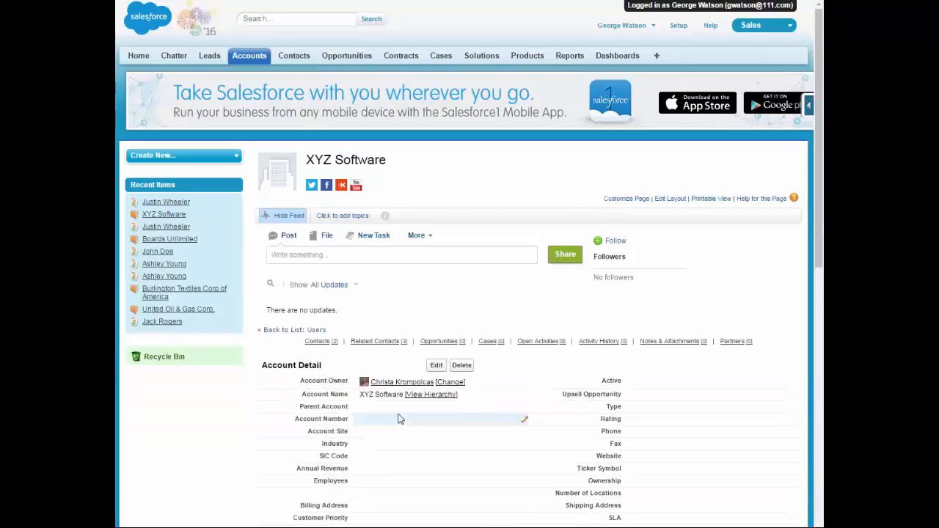
scroll(down, 3)
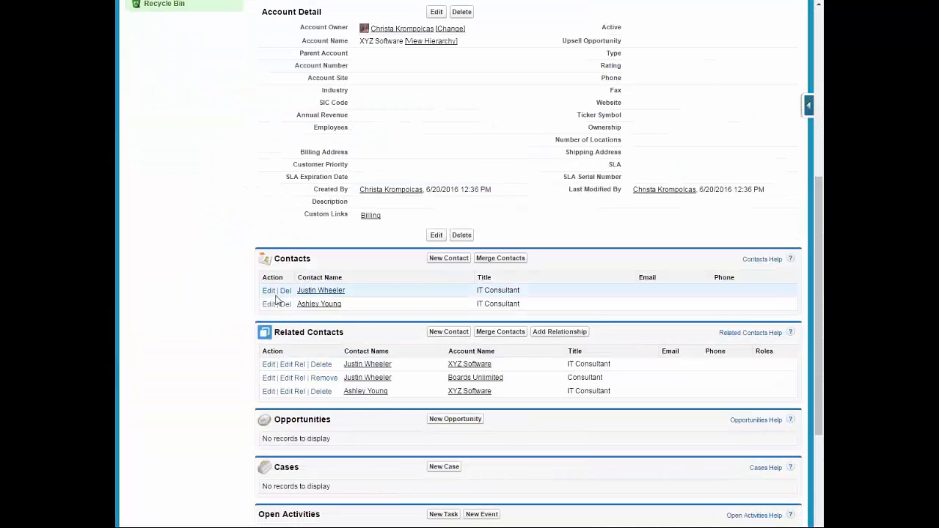
click(269, 291)
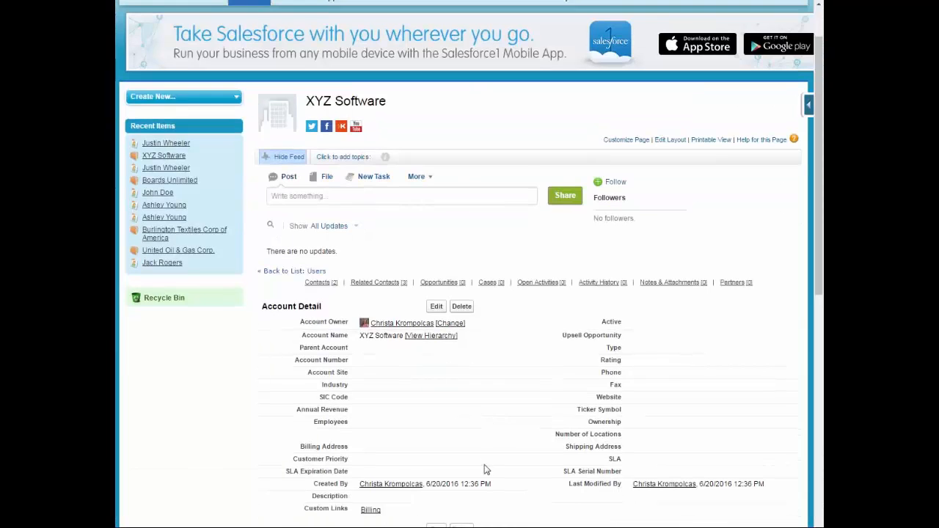
scroll(down, 3)
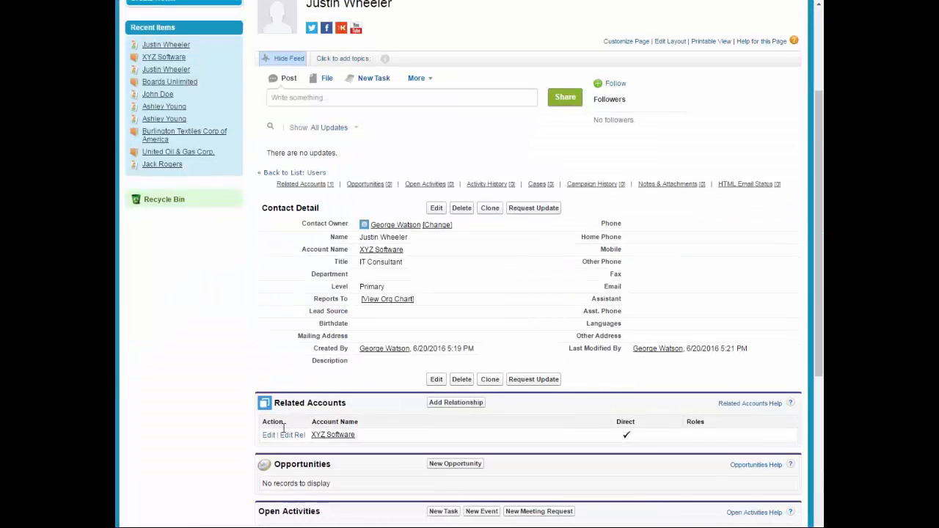
scroll(down, 3)
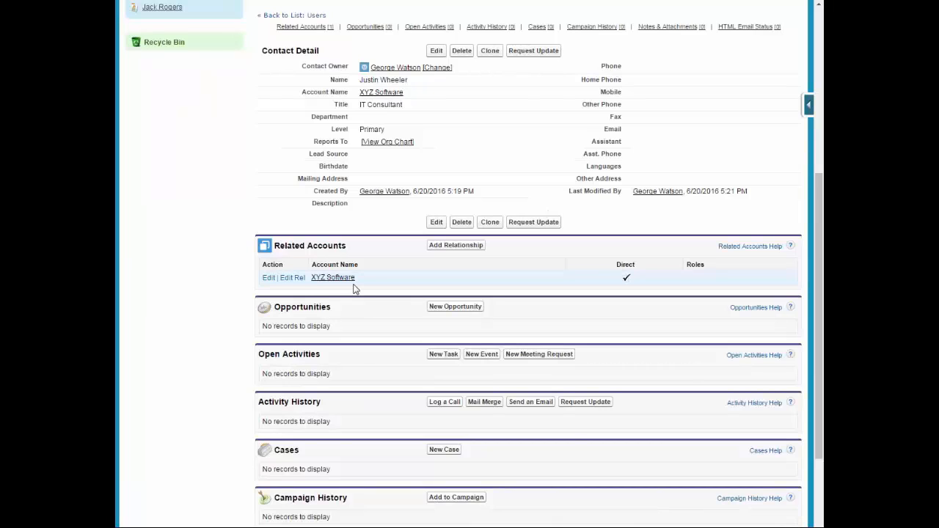
scroll(up, 3)
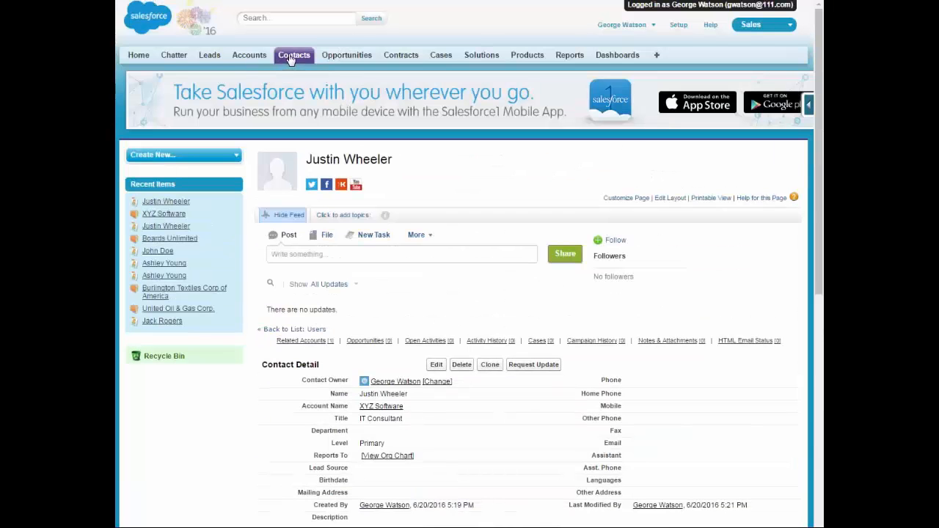
click(294, 55)
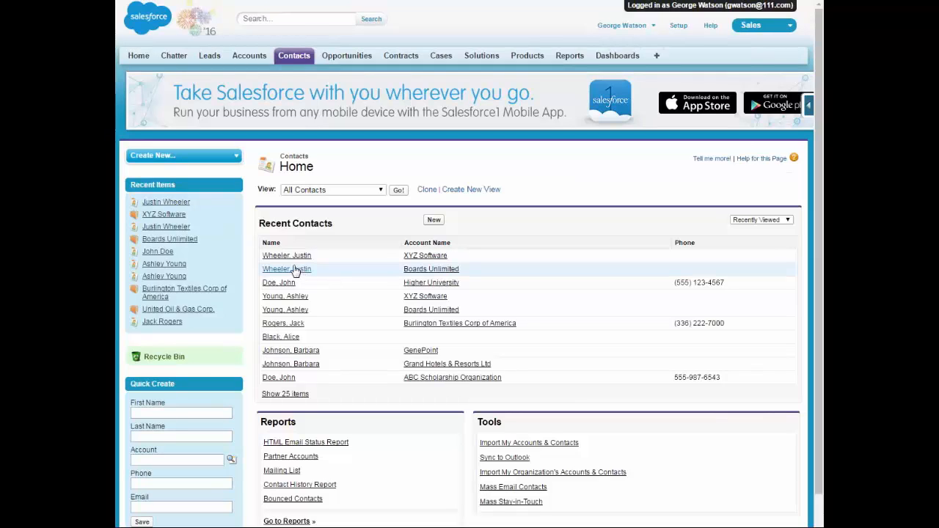
mouse_move(331, 301)
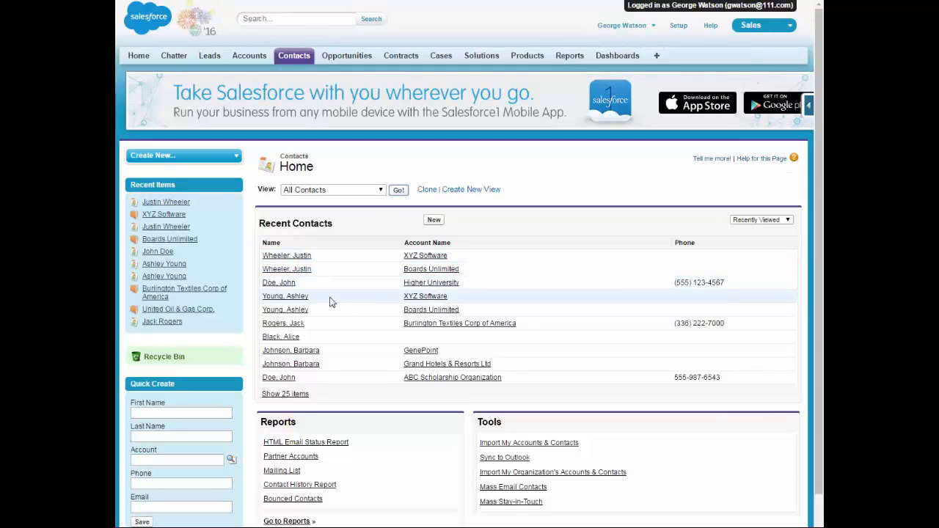
click(399, 190)
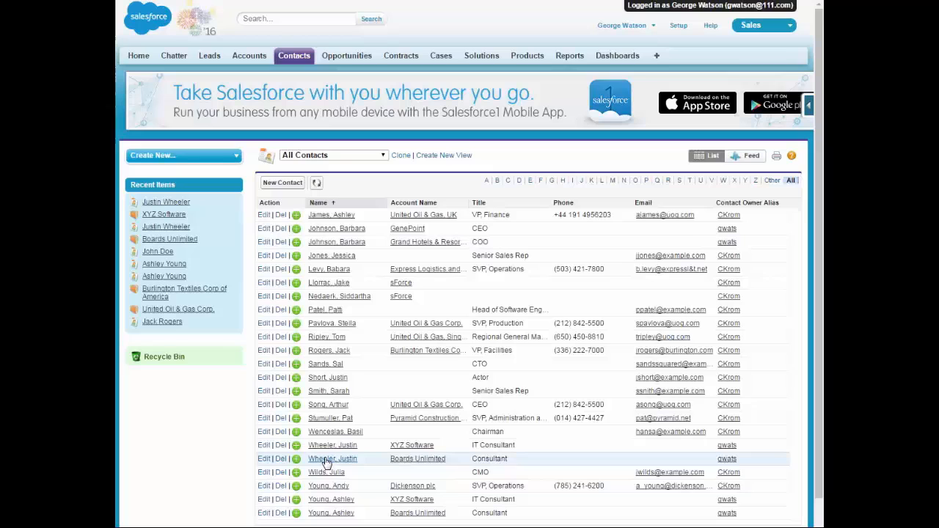
click(333, 458)
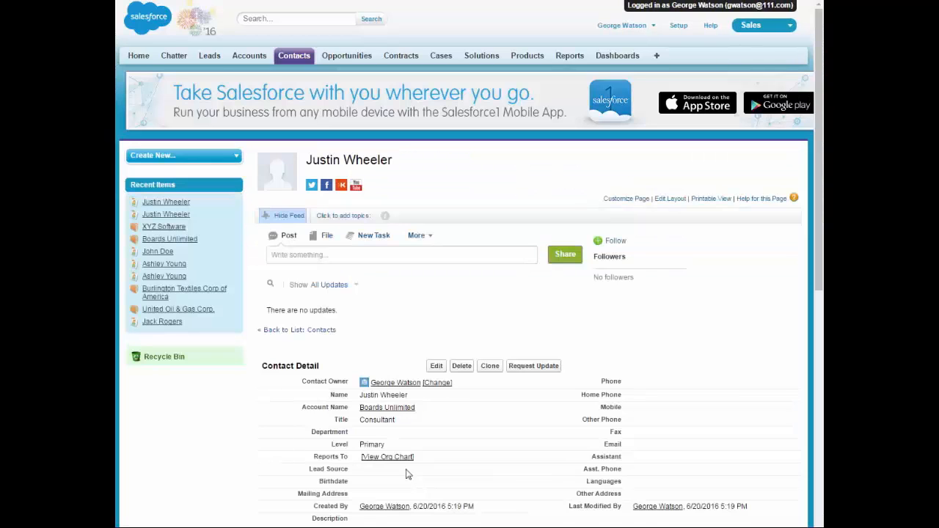
scroll(down, 3)
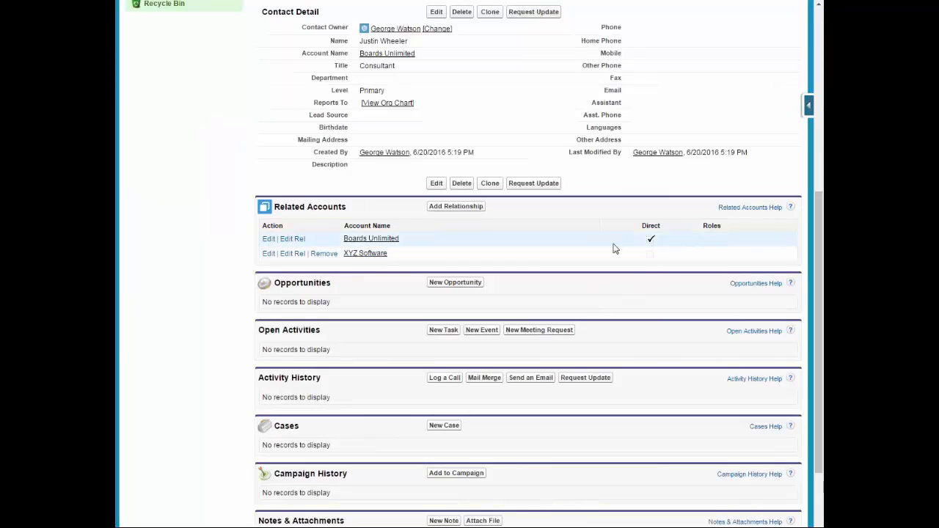
mouse_move(353, 268)
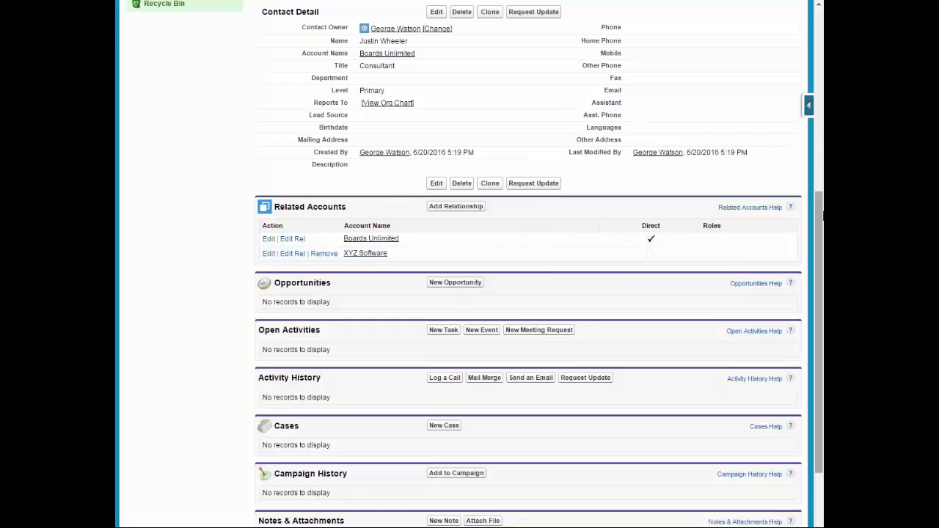
Show the Recently Viewed contacts list in Lightning Experience
scroll(up, 3)
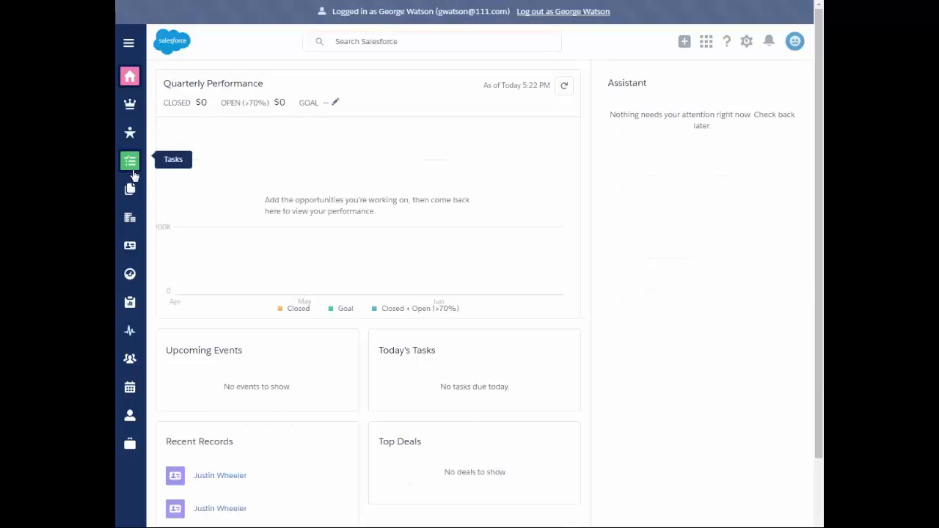
mouse_move(129, 188)
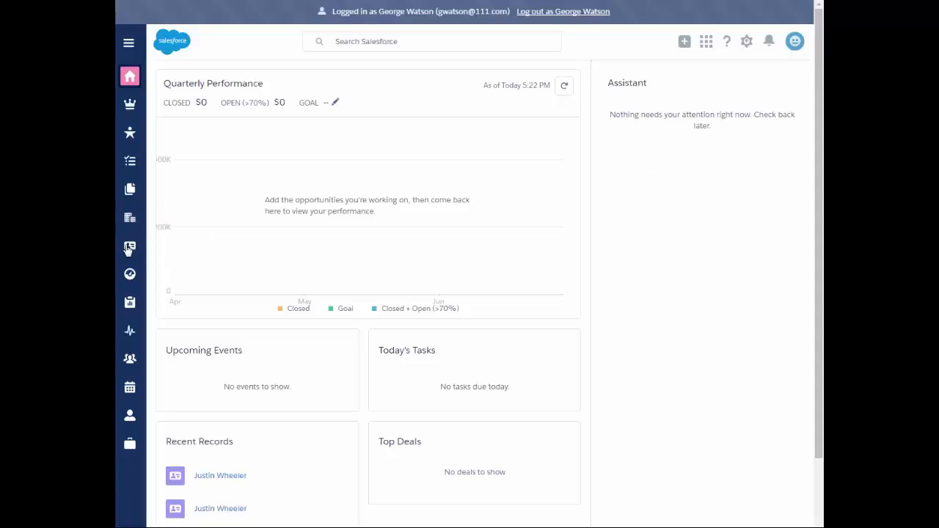
click(130, 246)
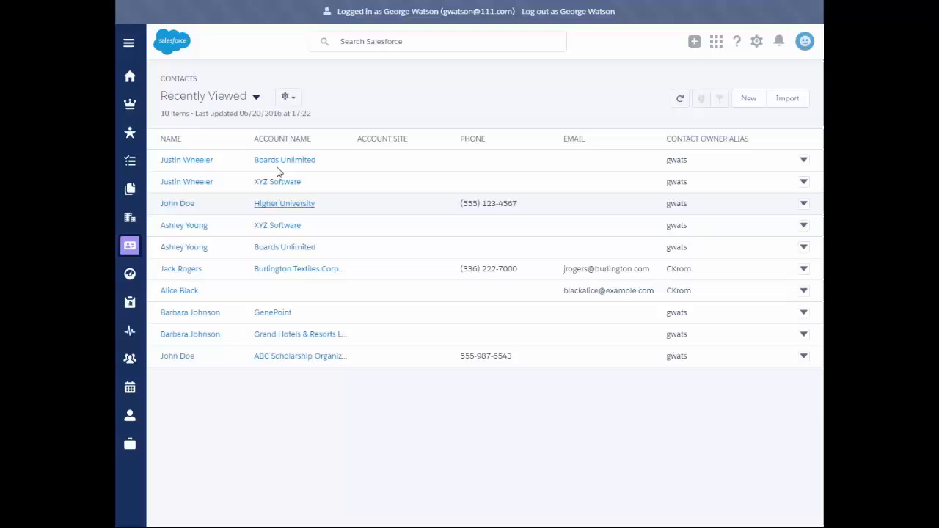
mouse_move(186, 160)
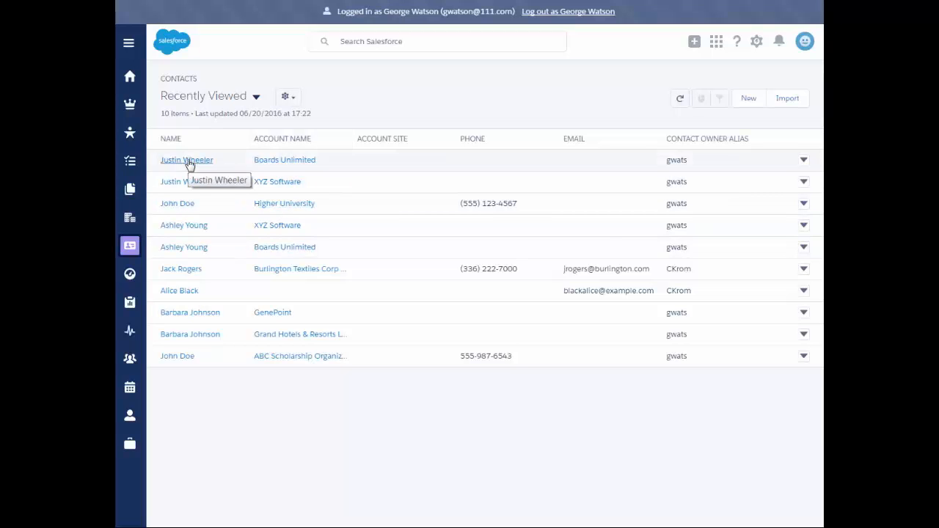
click(186, 159)
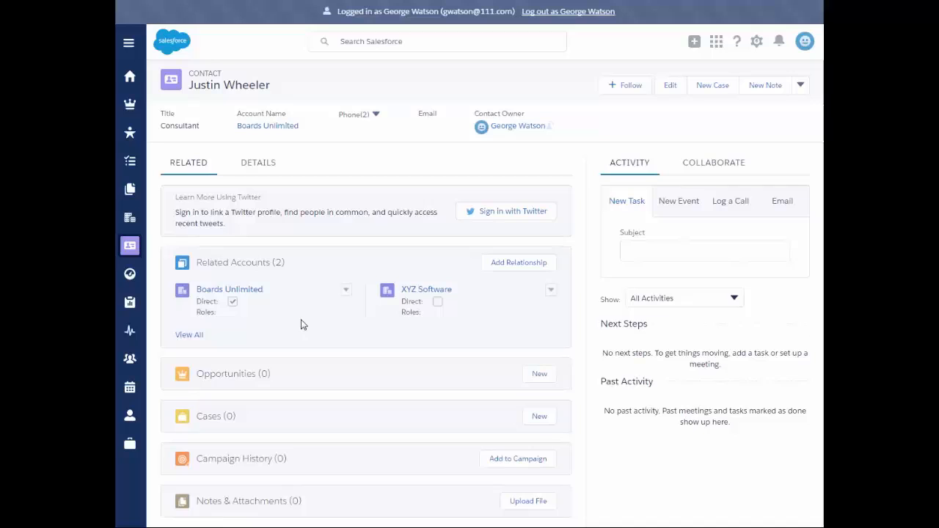
mouse_move(236, 320)
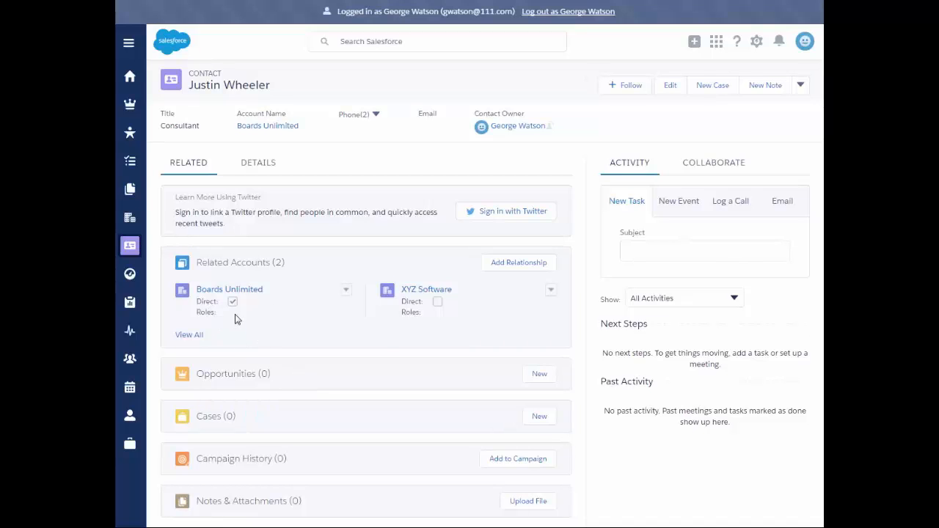
mouse_move(250, 336)
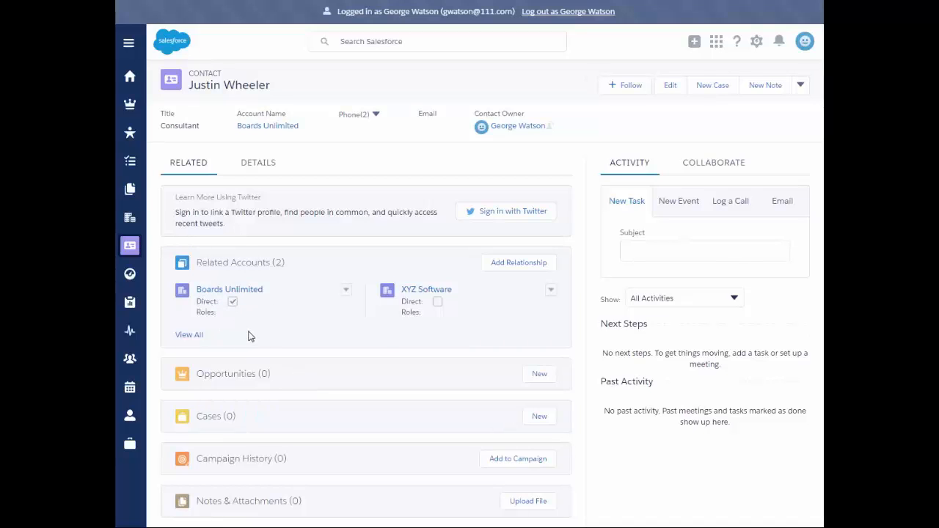
mouse_move(386, 318)
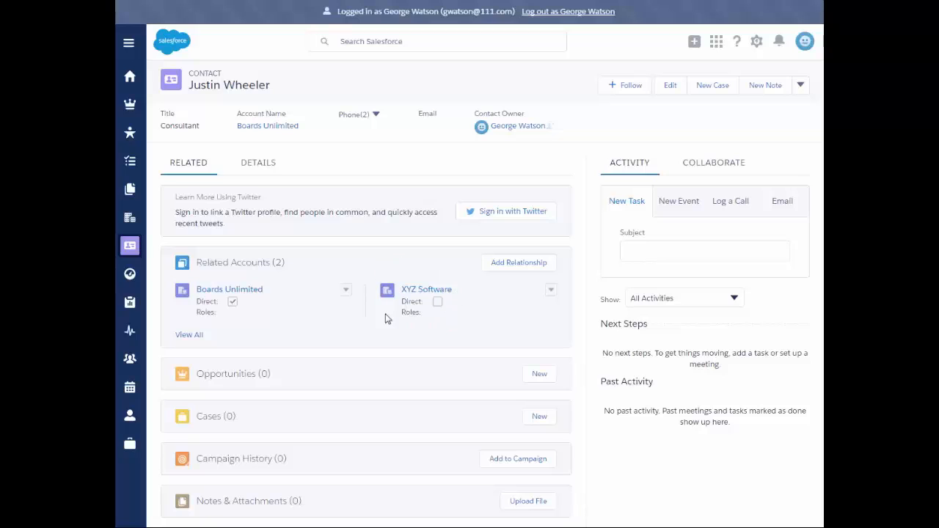
mouse_move(246, 335)
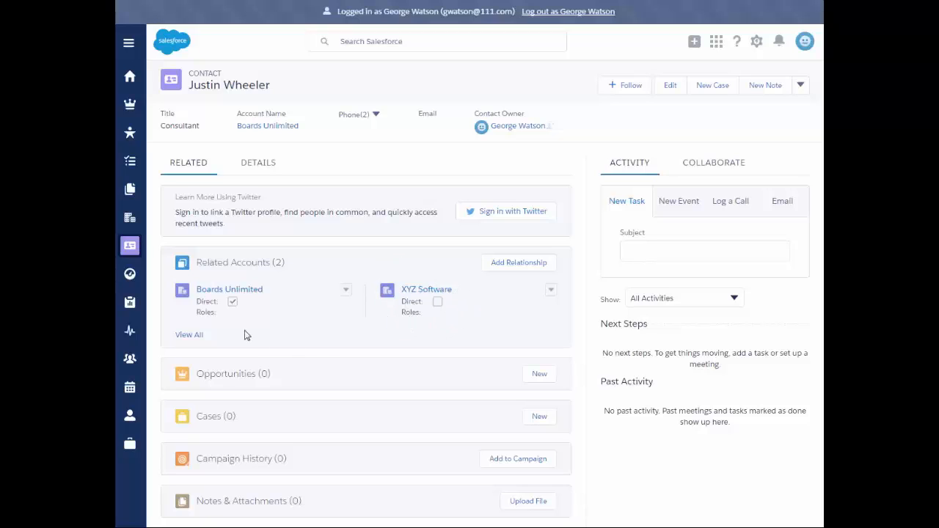
mouse_move(329, 222)
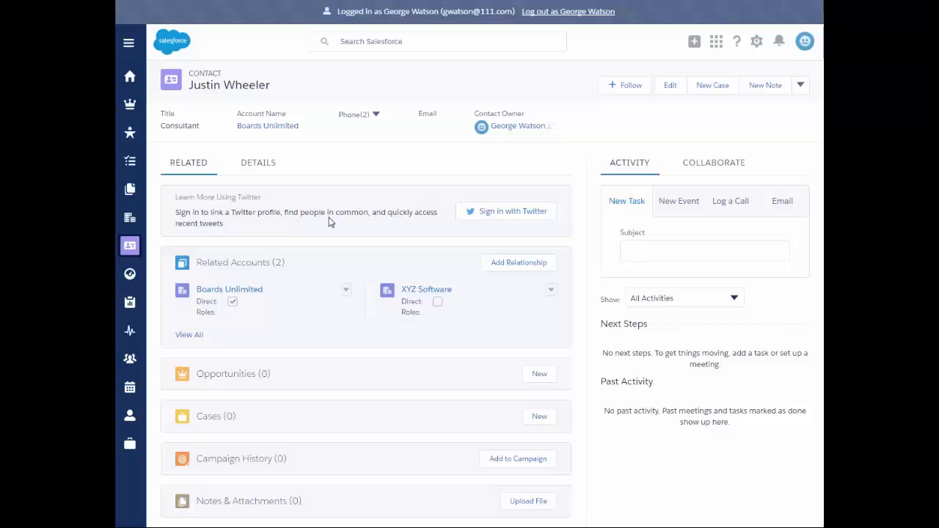
mouse_move(398, 378)
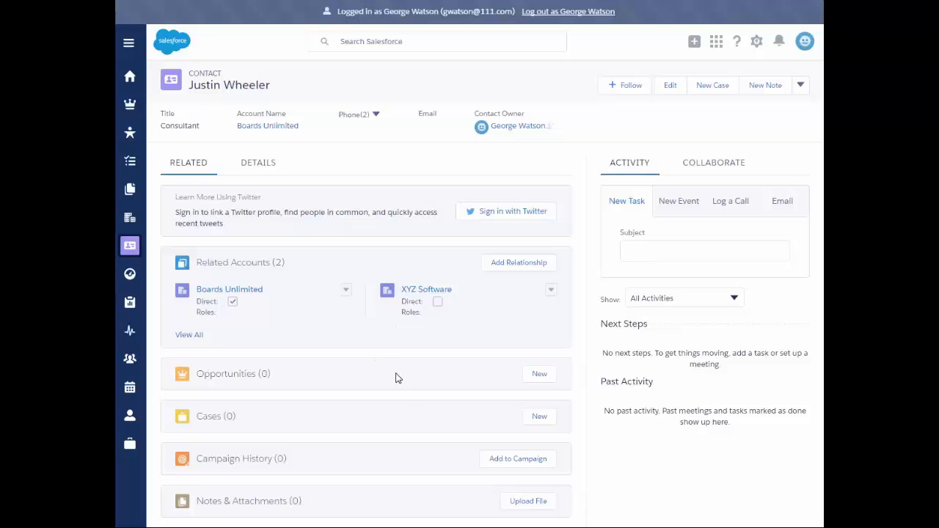
mouse_move(347, 431)
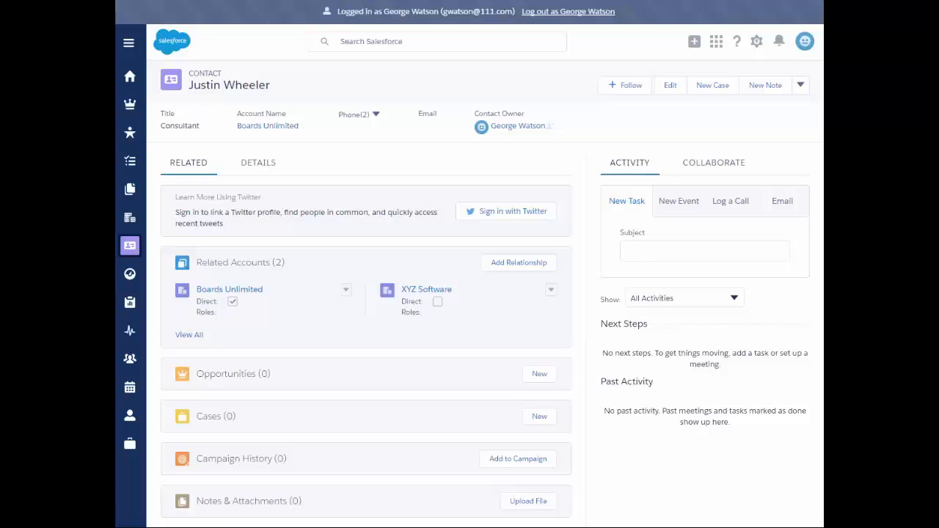
mouse_move(596, 402)
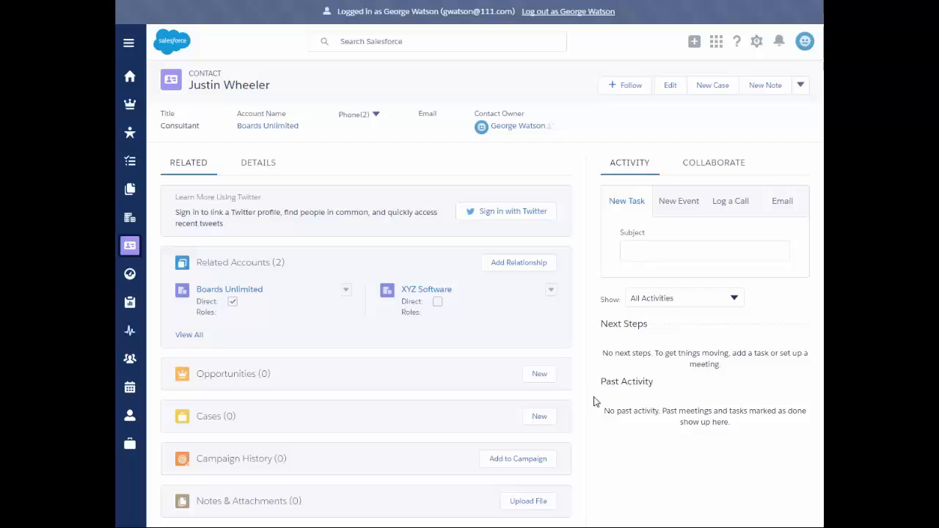